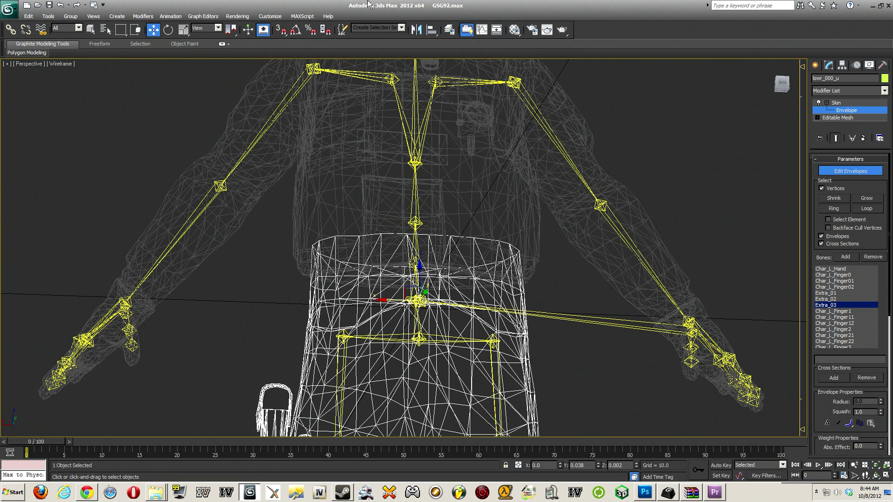
mouse_move(685, 321)
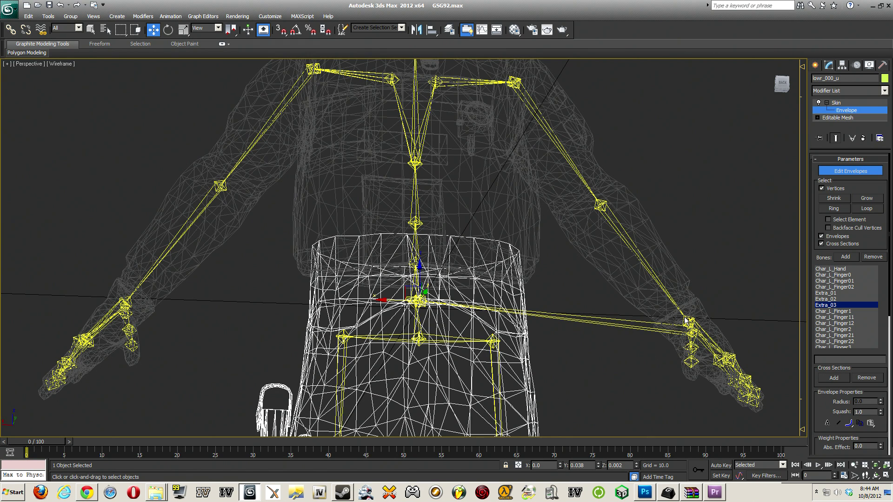
mouse_move(558, 331)
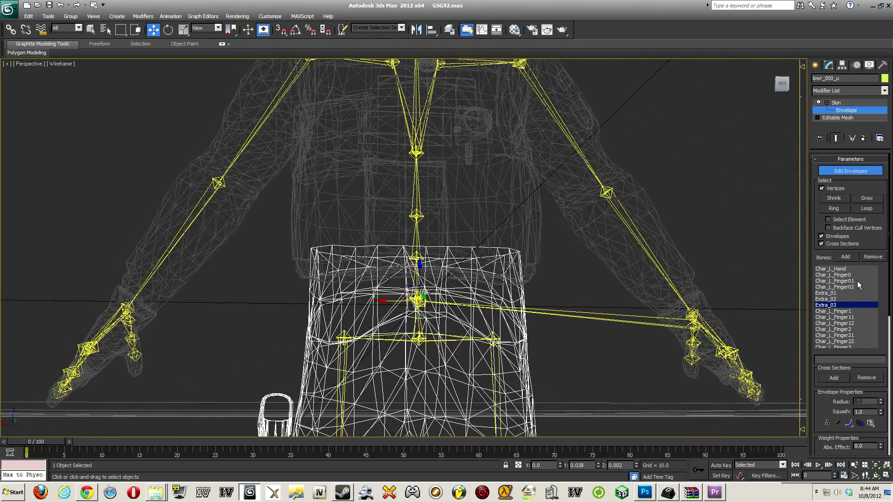
Make Extra_02 the active bone in the Skin envelopes to see its weighted vertices
click(831, 293)
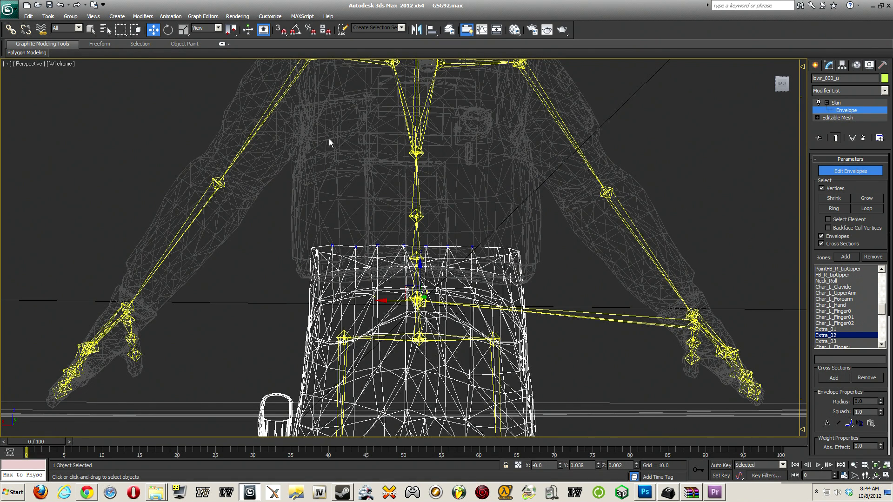
mouse_move(822, 410)
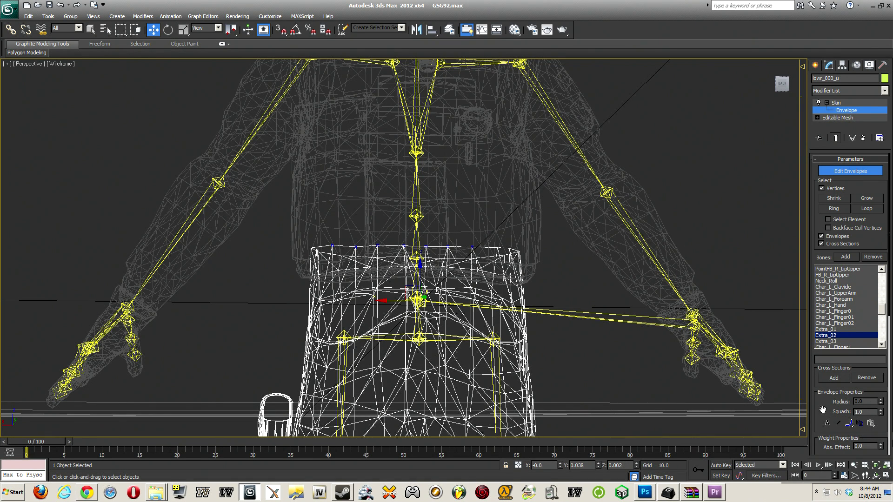
Start GIMS IV from the Utilities panel and expand its openFormats rollout
click(877, 65)
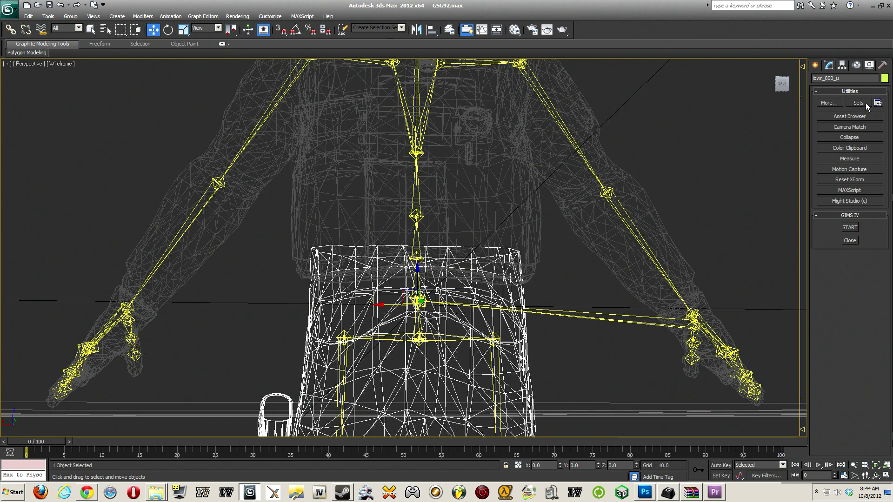
click(849, 227)
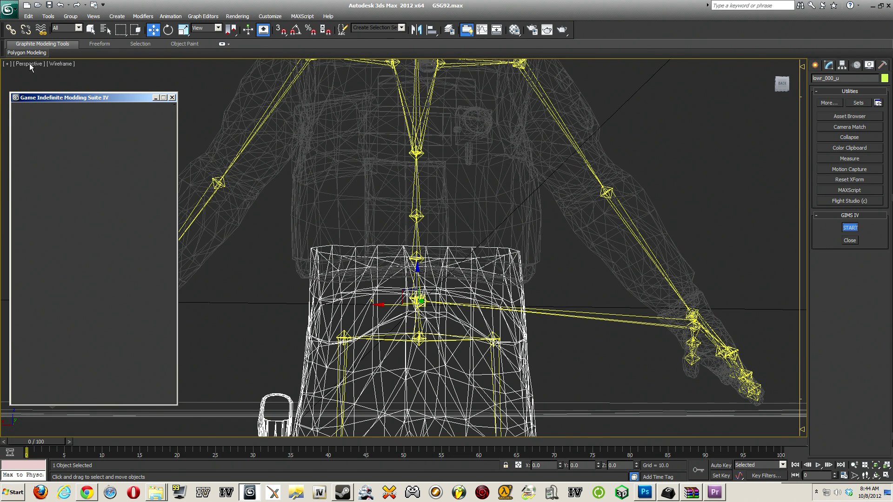
mouse_move(62, 132)
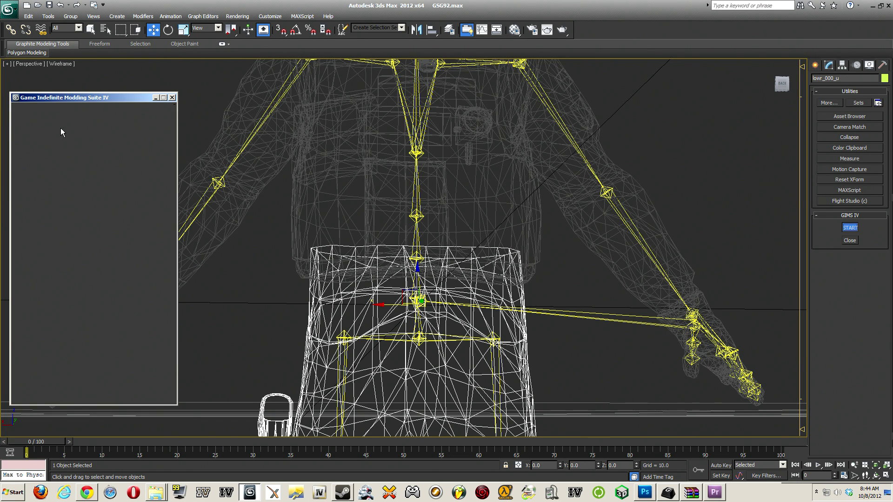
click(849, 228)
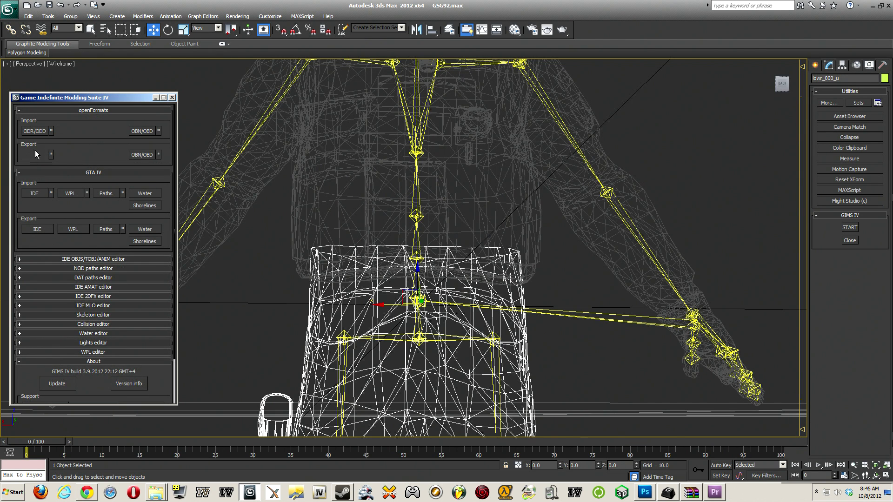
Begin an ODR/ODD export and browse to GTAIVMods2012 > GSG9 as the destination
click(34, 154)
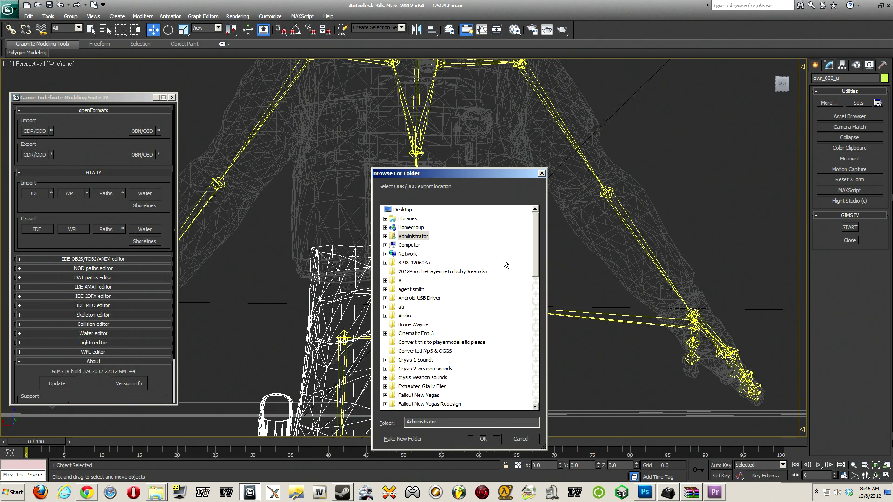
scroll(down, 3)
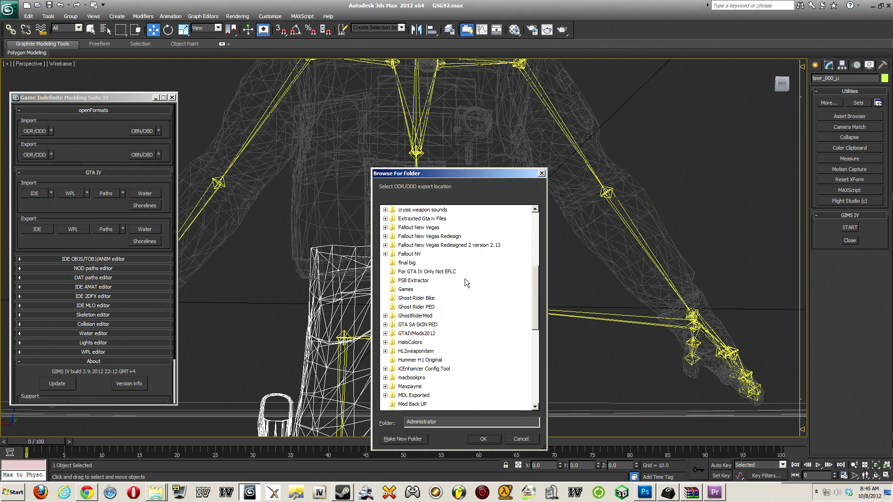
mouse_move(406, 263)
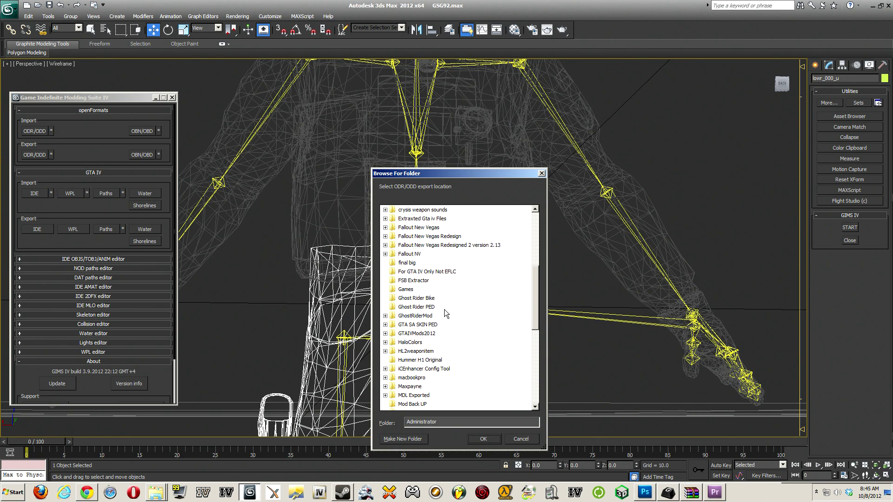
mouse_move(525, 308)
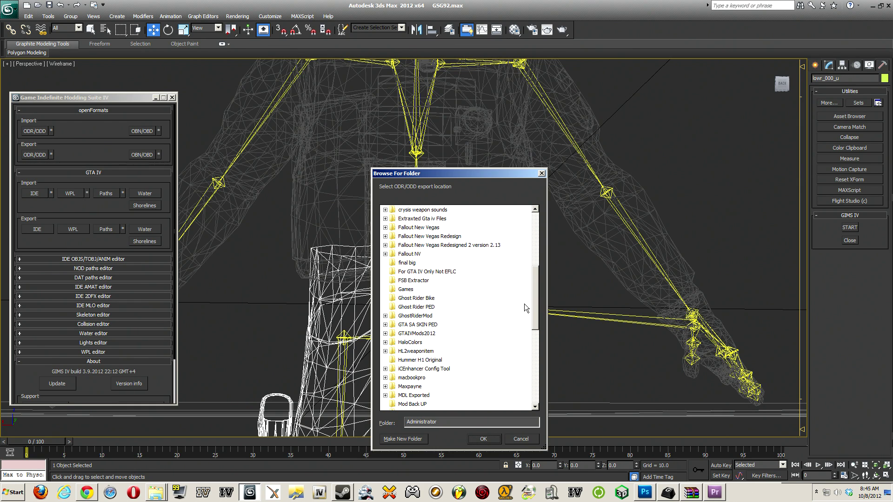
scroll(down, 3)
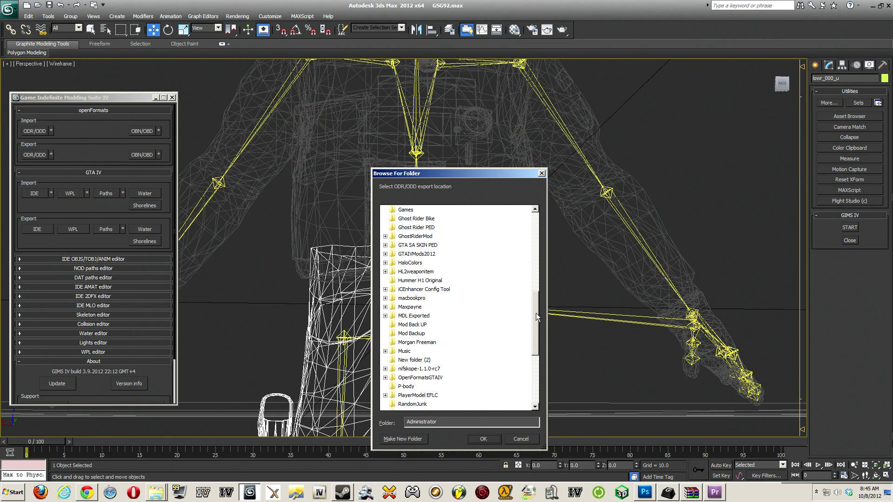
mouse_move(515, 309)
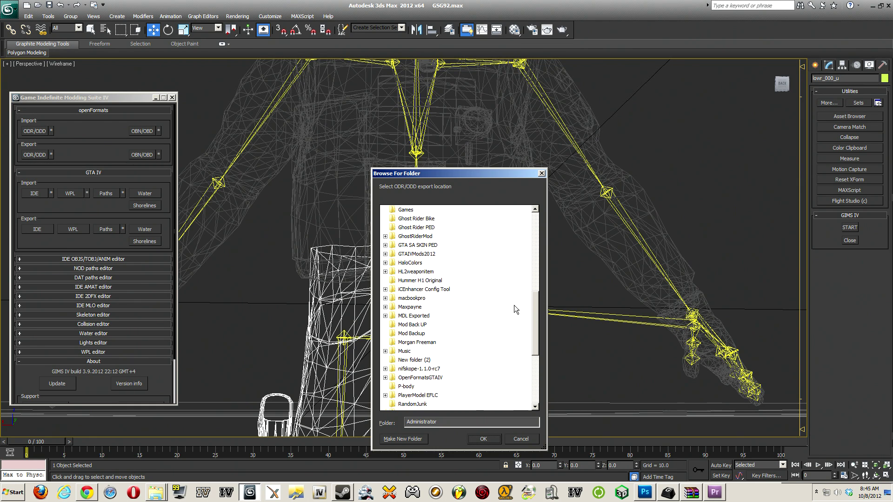
scroll(up, 3)
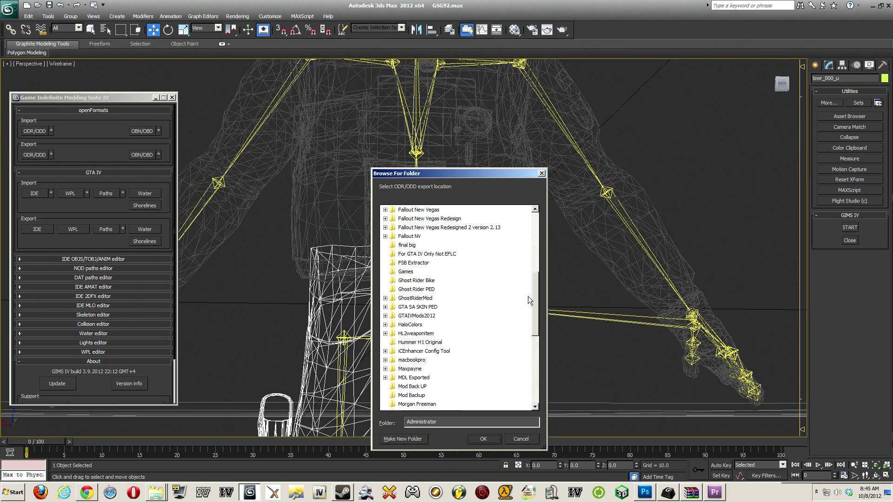
scroll(up, 3)
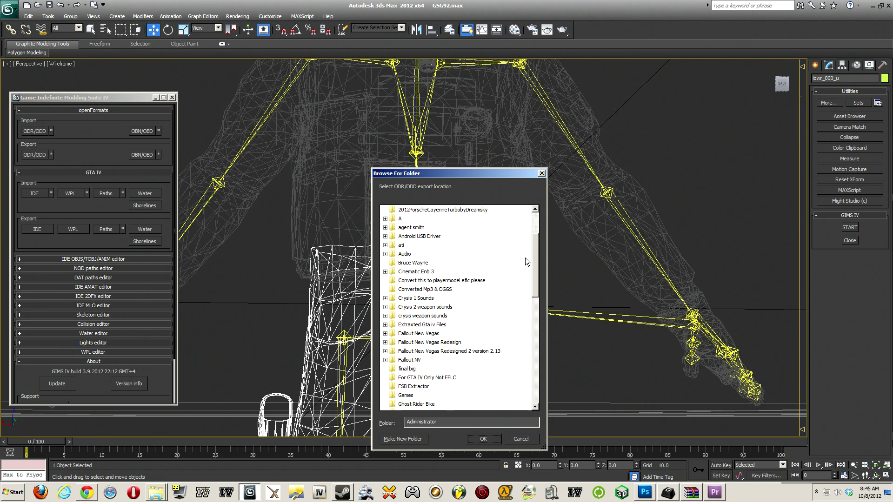
scroll(down, 3)
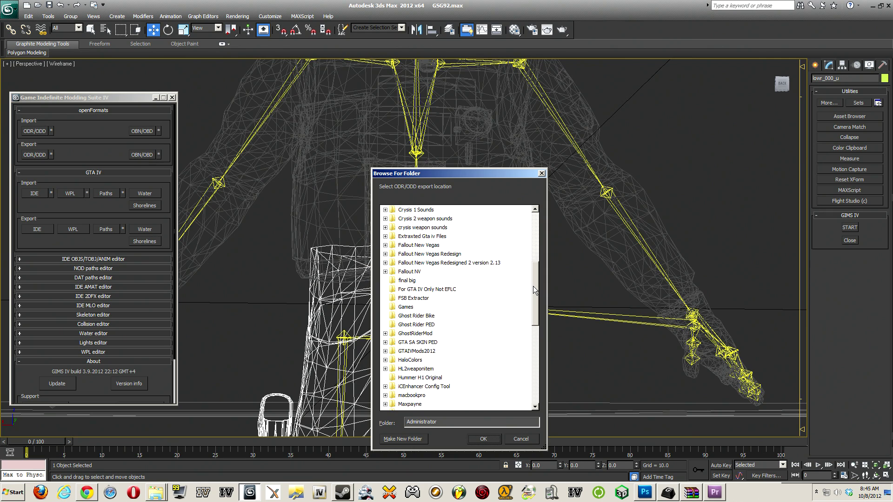
click(417, 403)
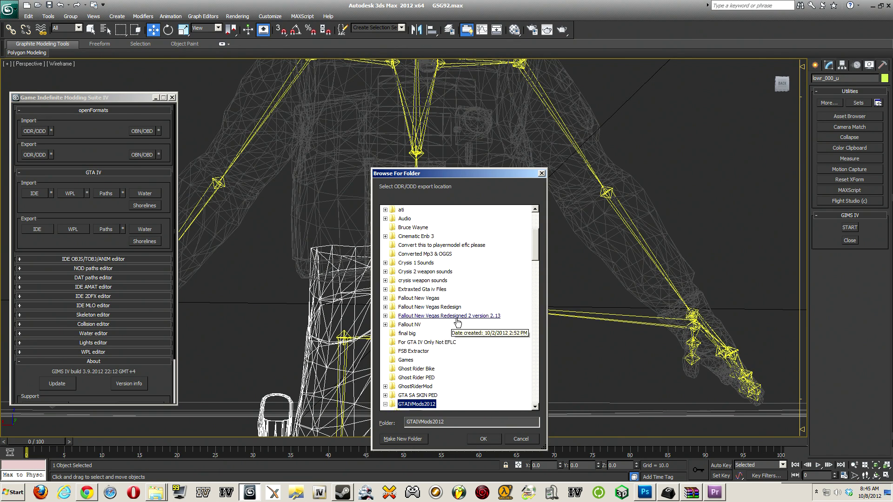
scroll(down, 3)
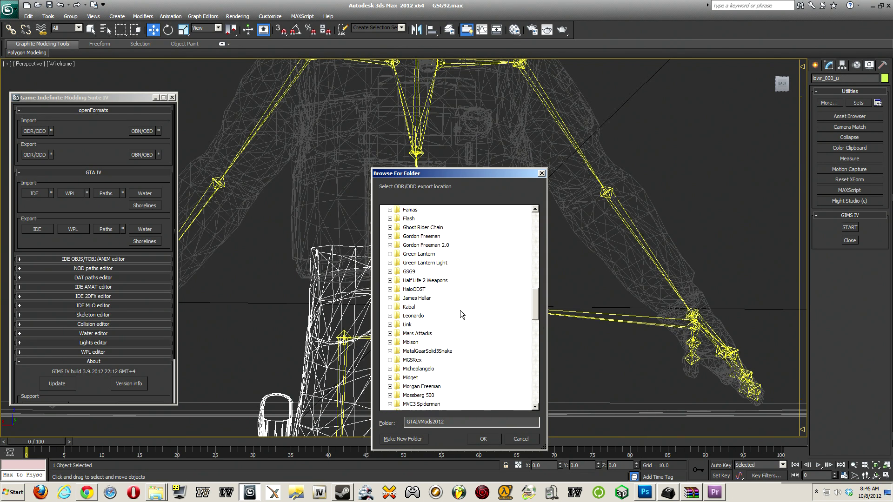
click(407, 272)
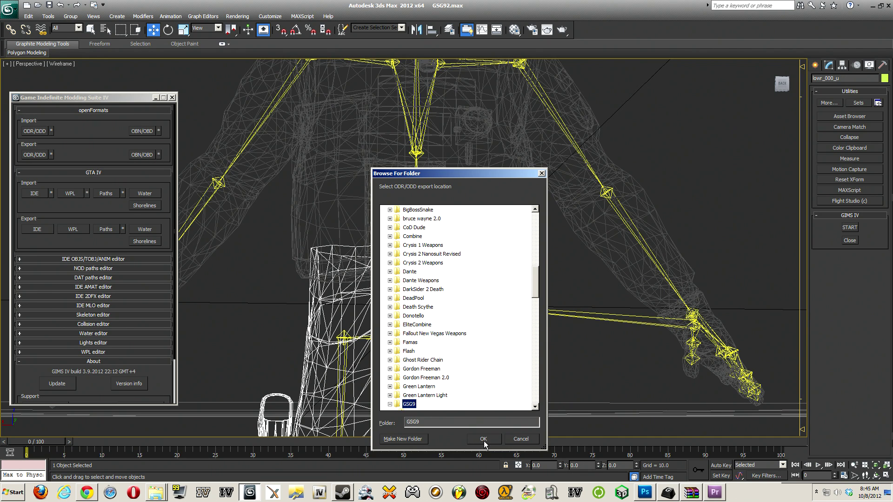
Confirm the GSG9 destination, let the model export run and acknowledge the Complete! message
click(483, 438)
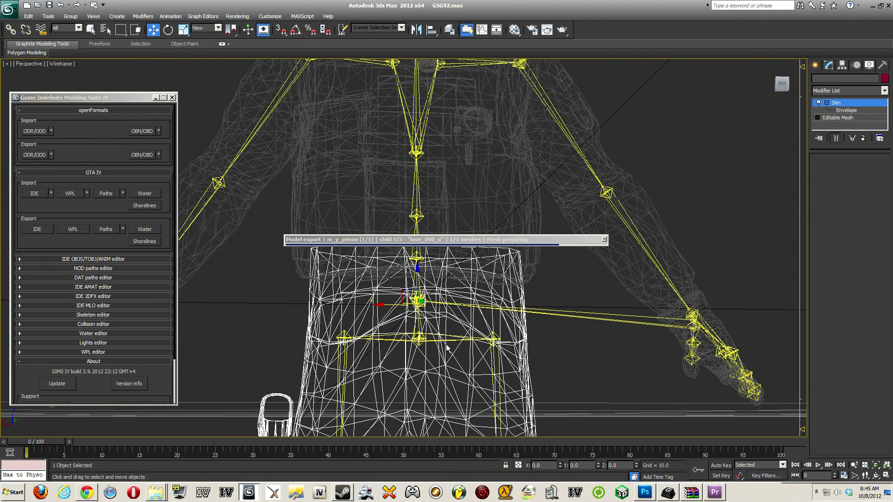
click(836, 103)
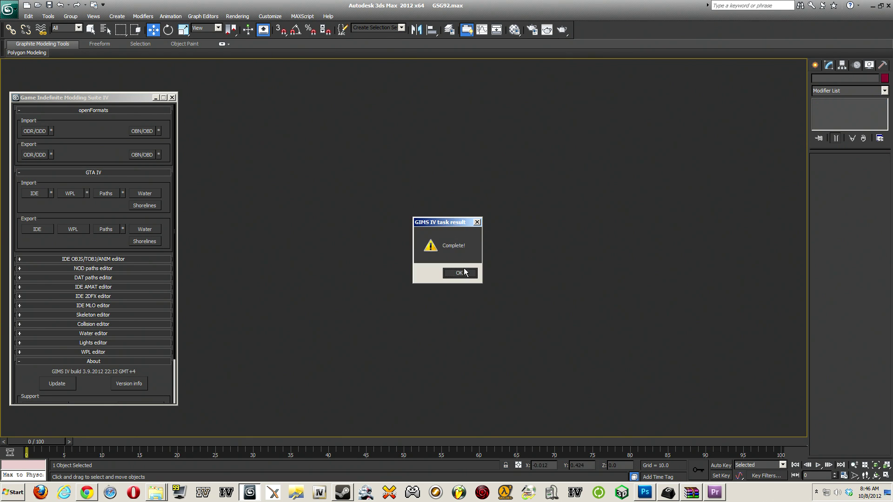
click(458, 273)
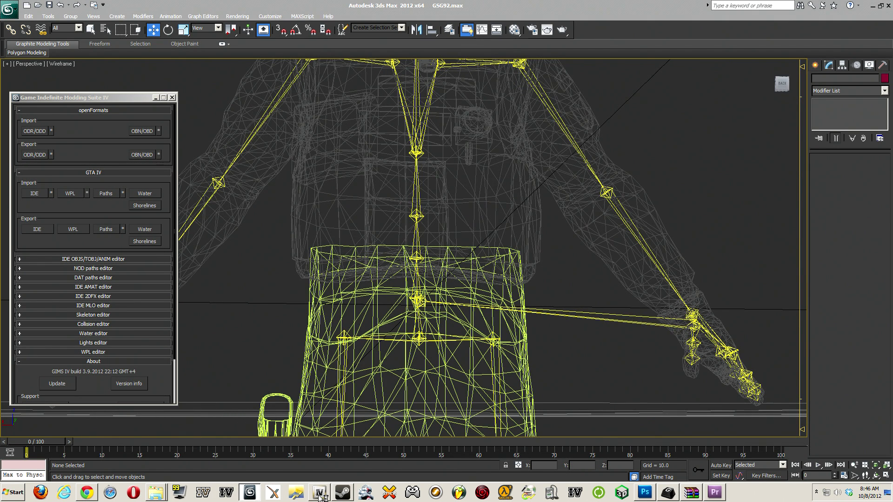
Launch OpenIV and choose Grand Theft Auto IV Windows (PC) as the game
click(319, 493)
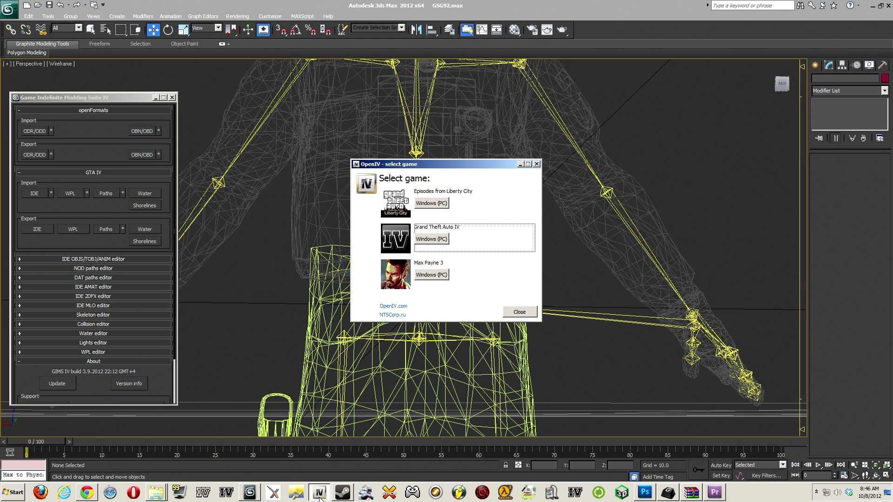
mouse_move(328, 466)
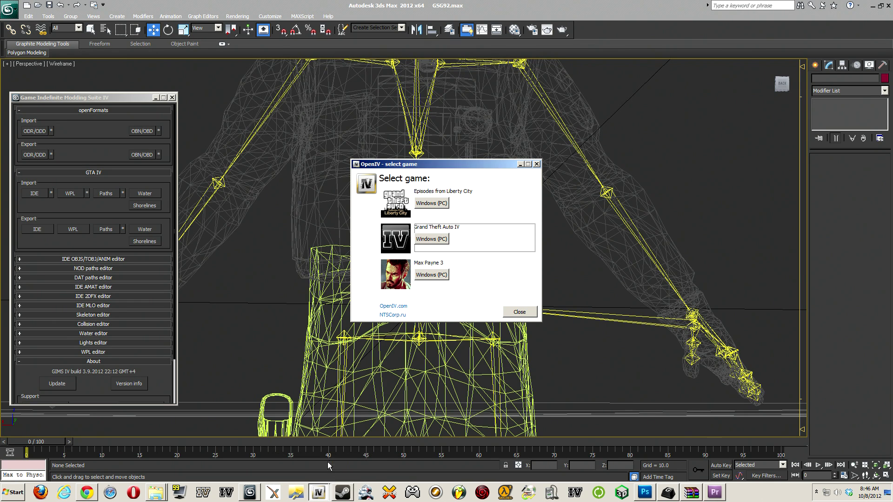
click(431, 239)
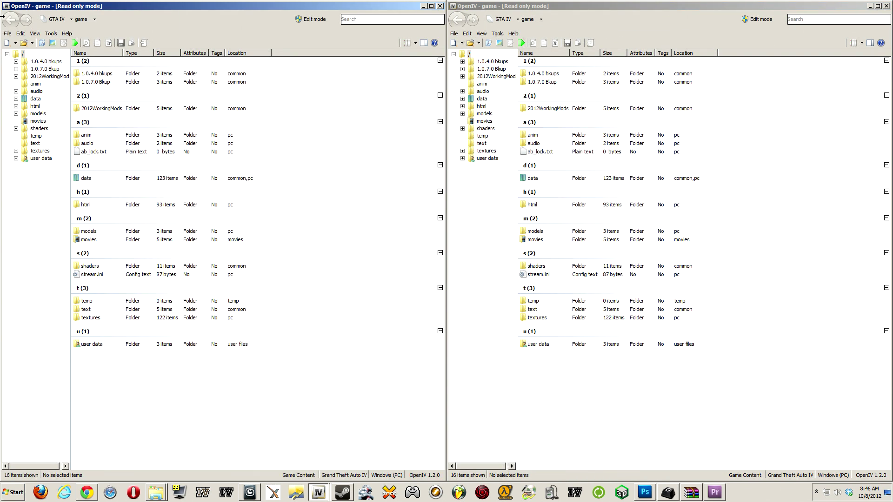
Start a new IMG archive and name it New.img inside the OpenFormatsGTAIV folder
click(6, 43)
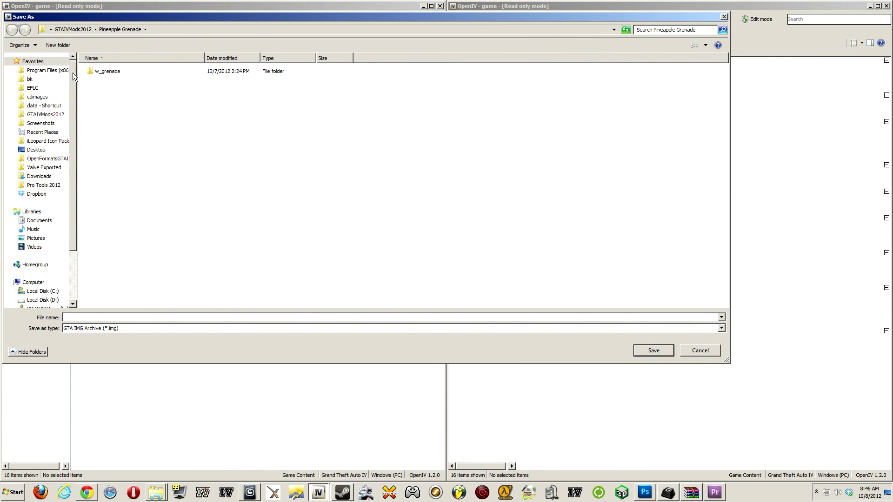
scroll(down, 3)
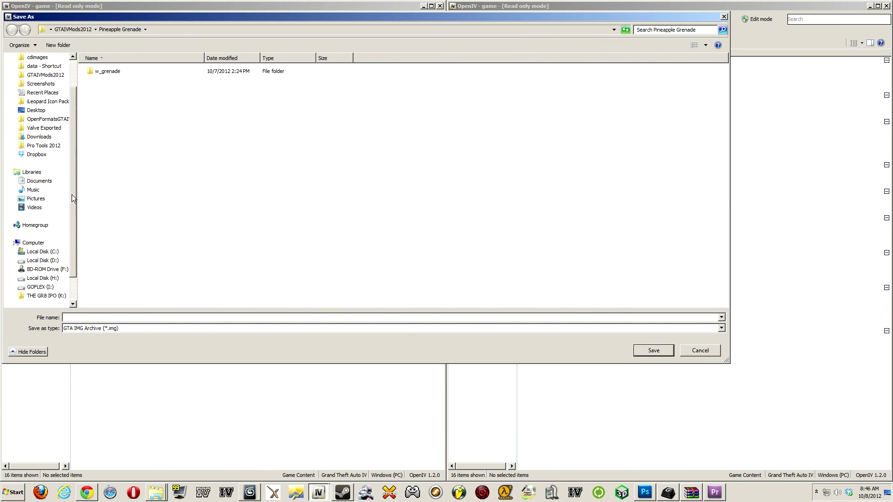
scroll(up, 3)
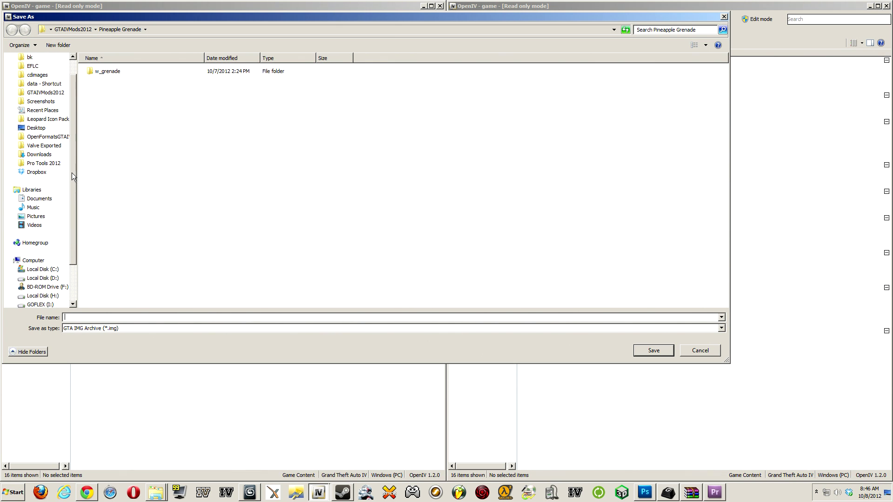
scroll(up, 3)
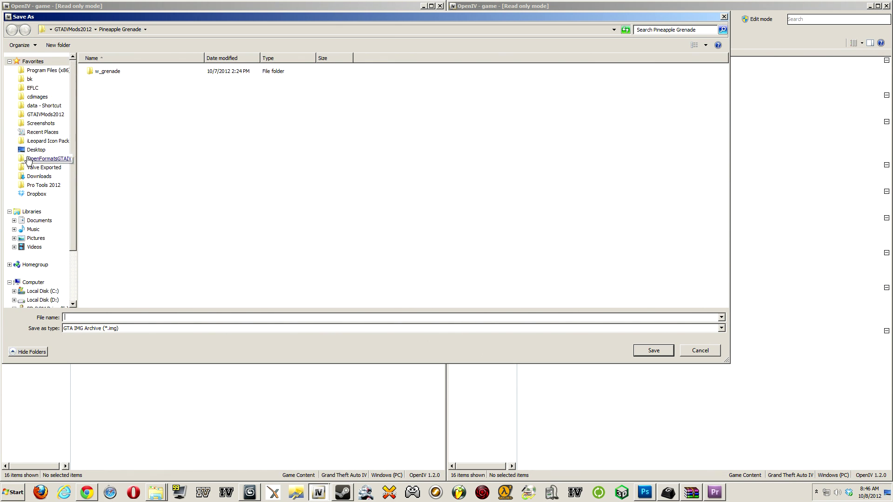
double_click(47, 159)
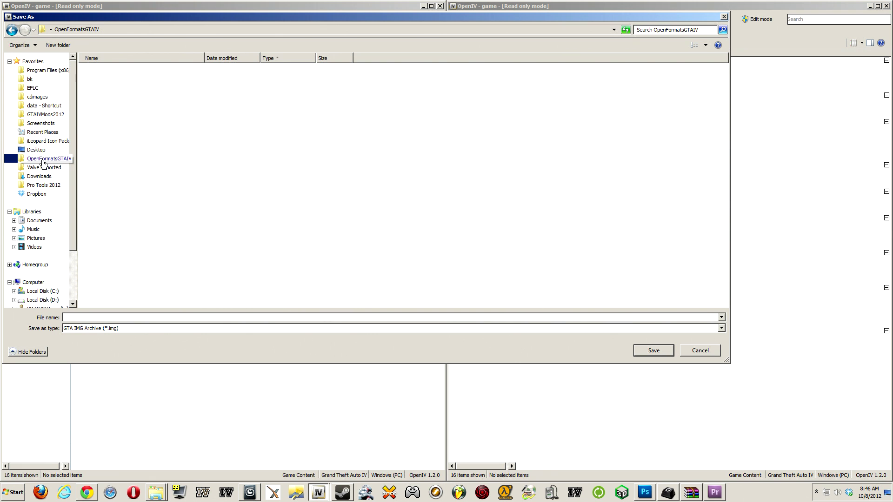
double_click(48, 158)
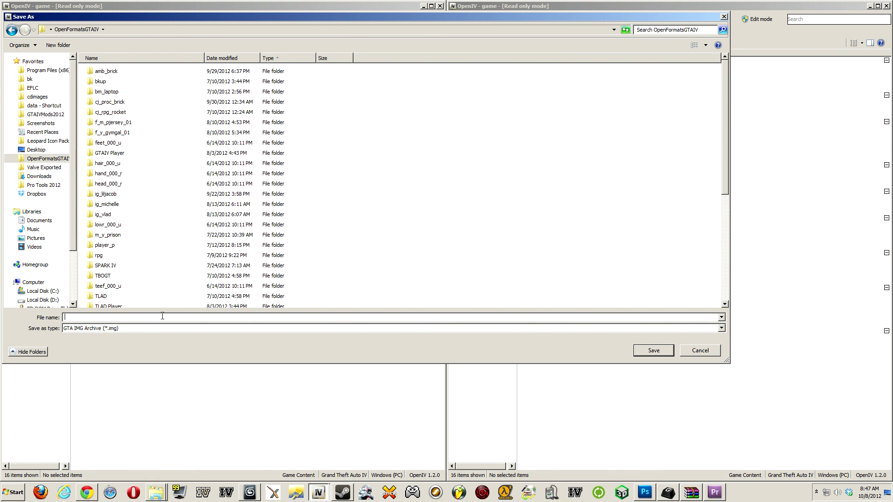
text(New)
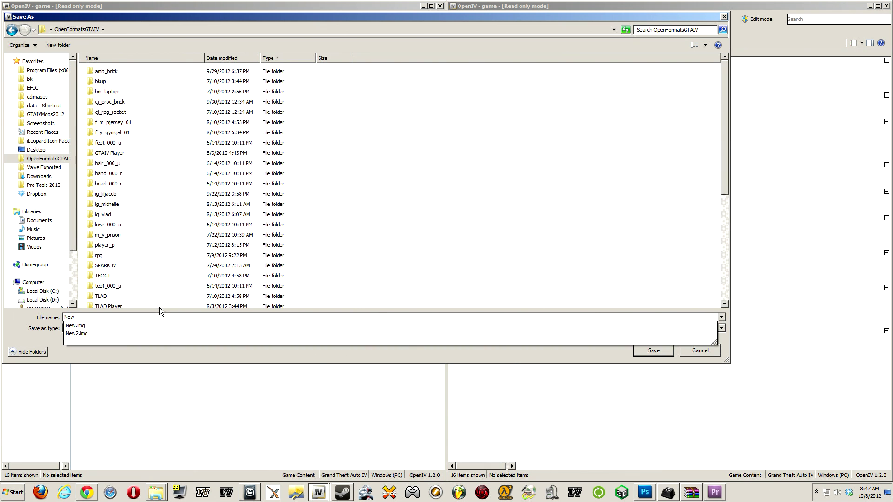
click(74, 326)
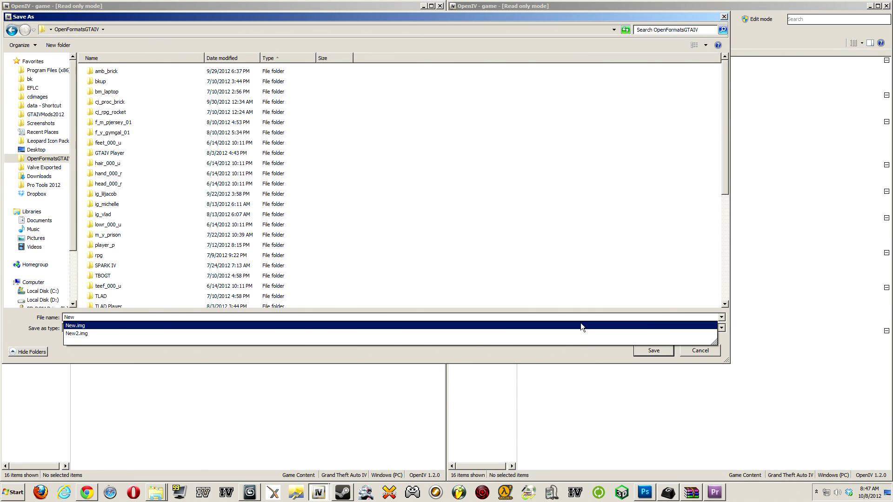
click(74, 325)
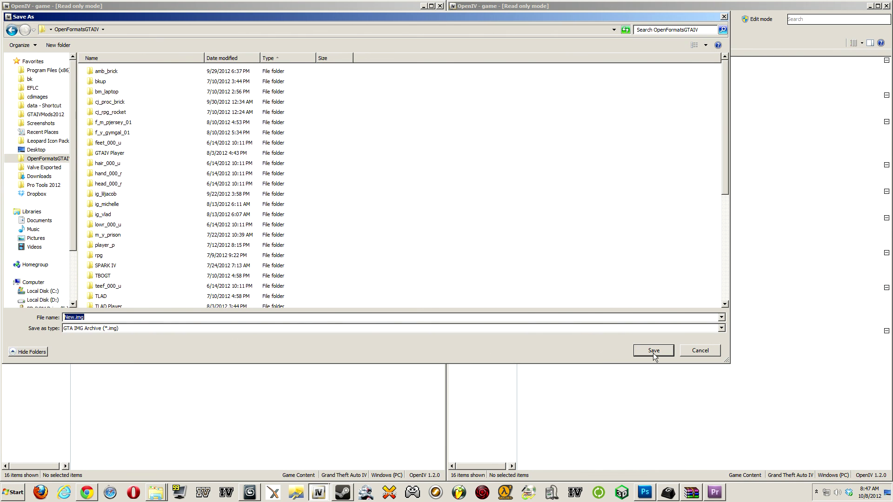
Save New.img in editing mode and add m_y_prison.odd from GTAIVMods2012 > GSG9 into it
click(653, 350)
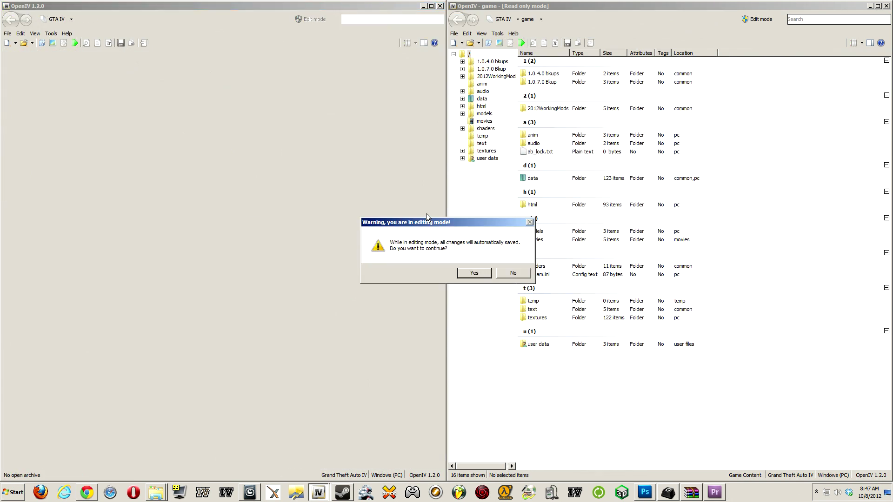
click(473, 273)
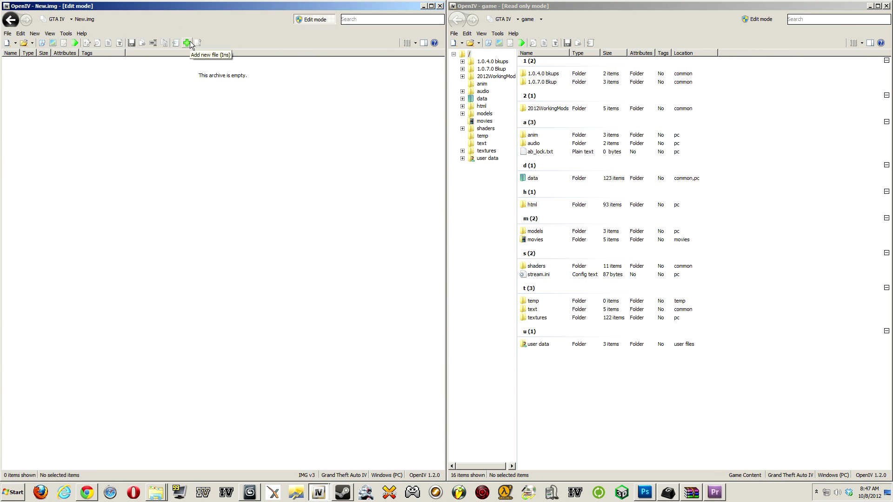
click(187, 43)
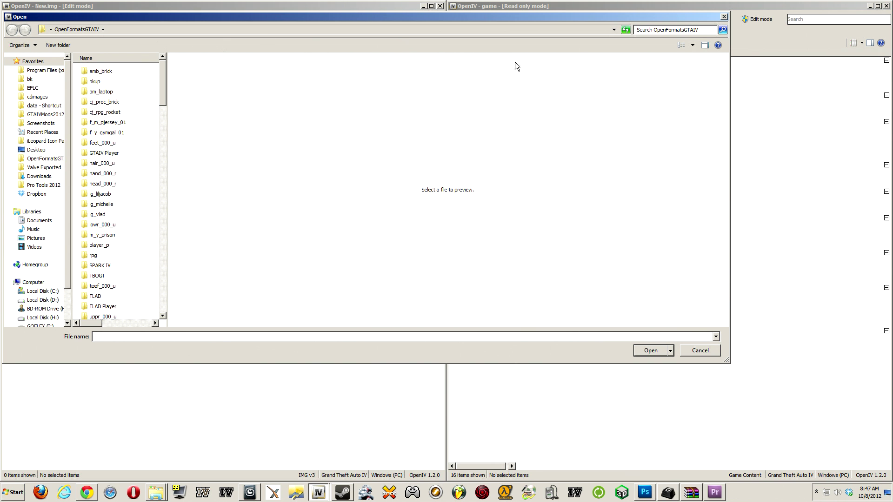
click(44, 114)
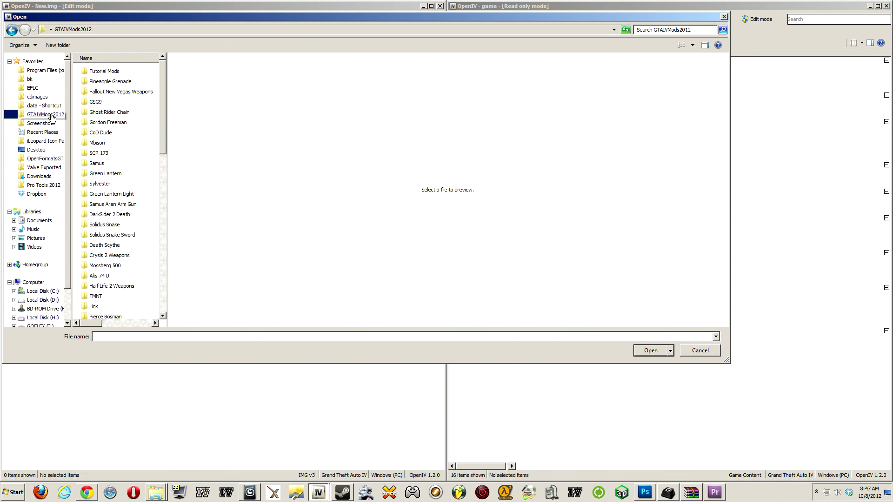
double_click(95, 102)
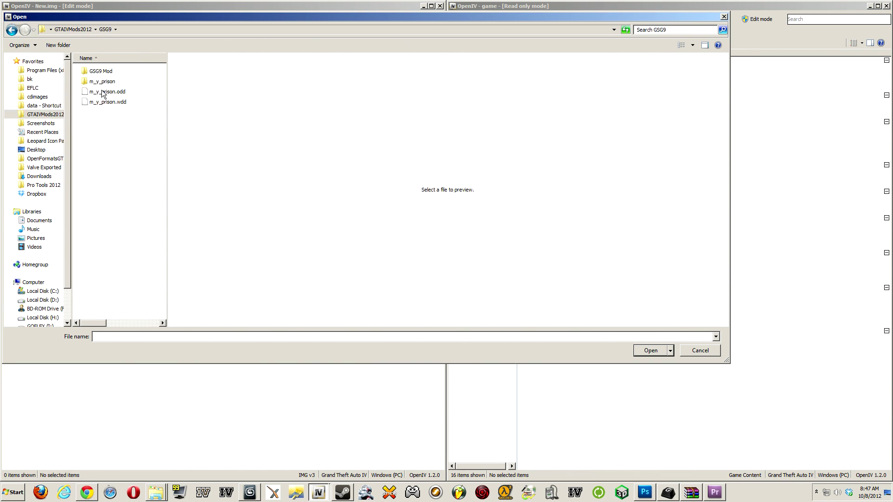
click(650, 351)
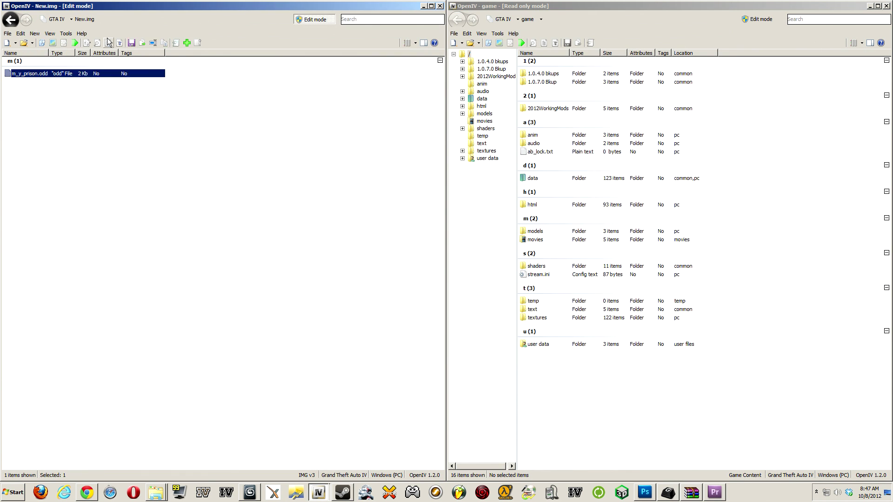
Import m_y_prison.odd as openFormats so New.img holds m_y_prison.wdd, then choose Export
click(35, 33)
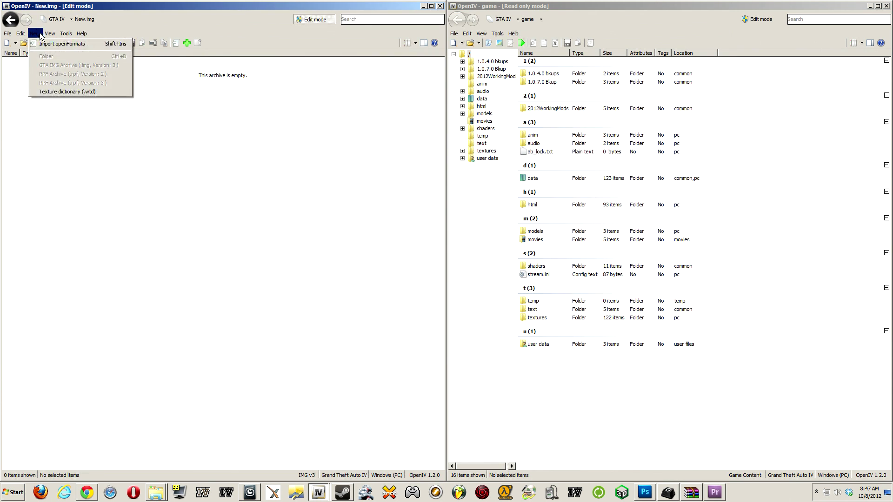
click(62, 44)
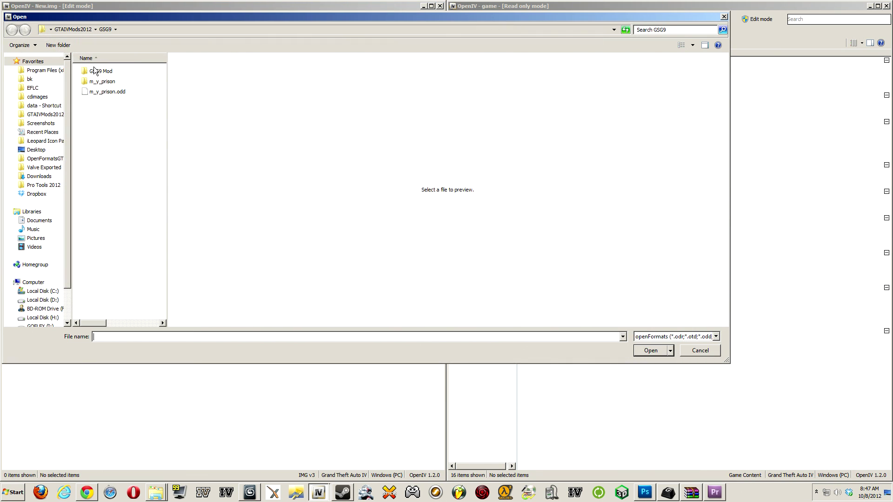
click(649, 351)
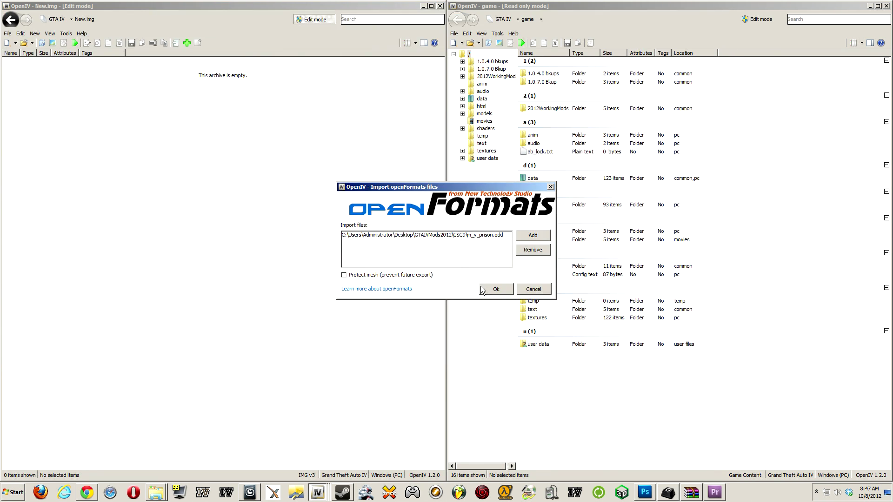
click(495, 288)
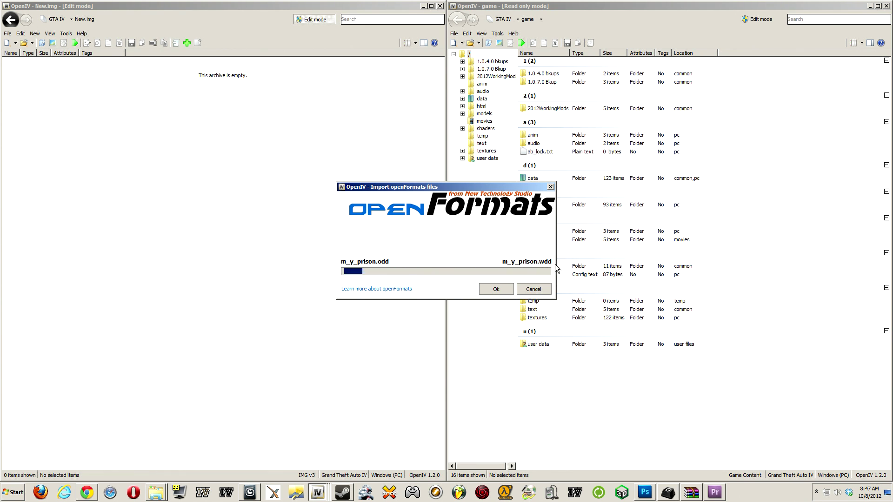
click(494, 289)
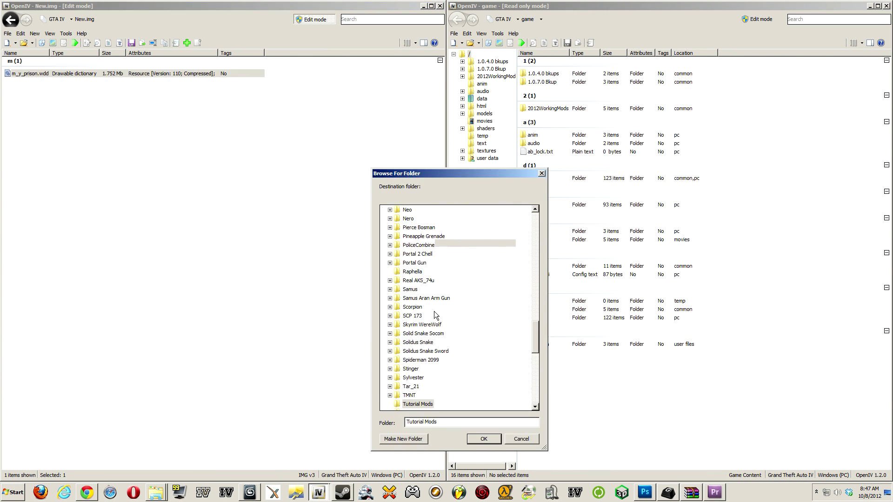
Scroll through the Browse For Folder list without choosing a destination
scroll(up, 3)
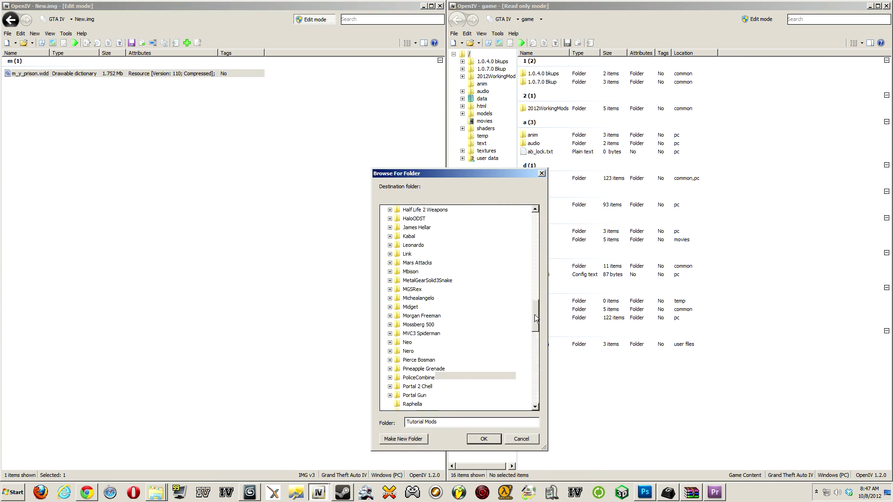
scroll(up, 3)
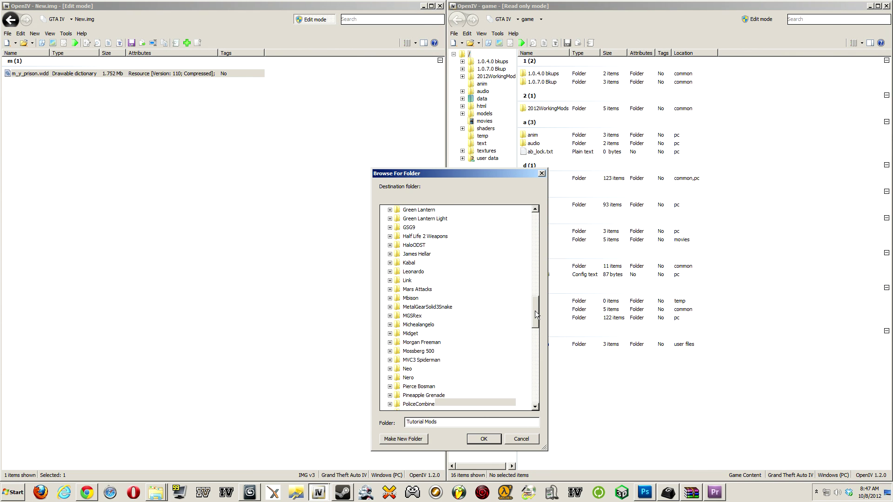
scroll(down, 3)
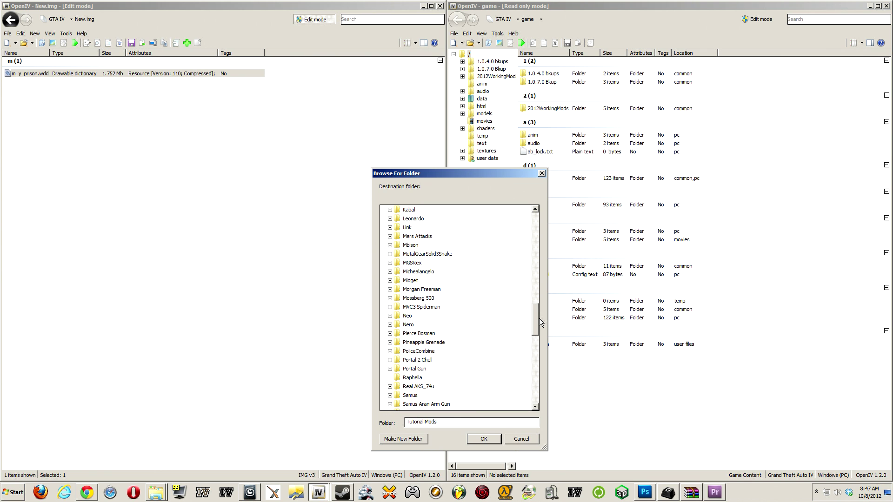
scroll(up, 3)
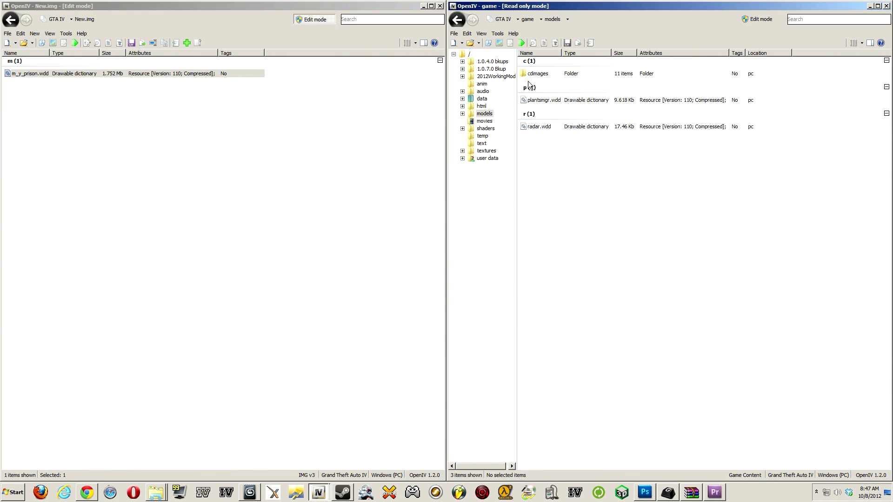
Open componentpeds.img from models > cdimages in editing mode and select m_y_prison.wdd in New.img
double_click(537, 73)
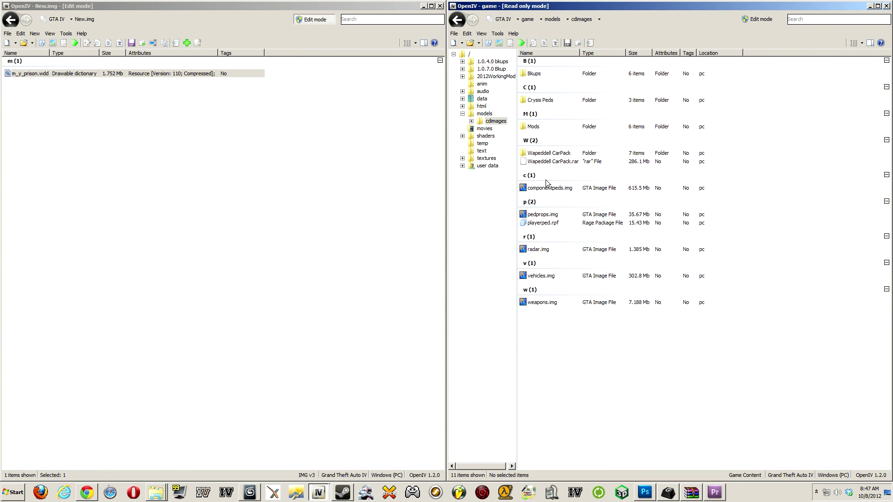
double_click(548, 187)
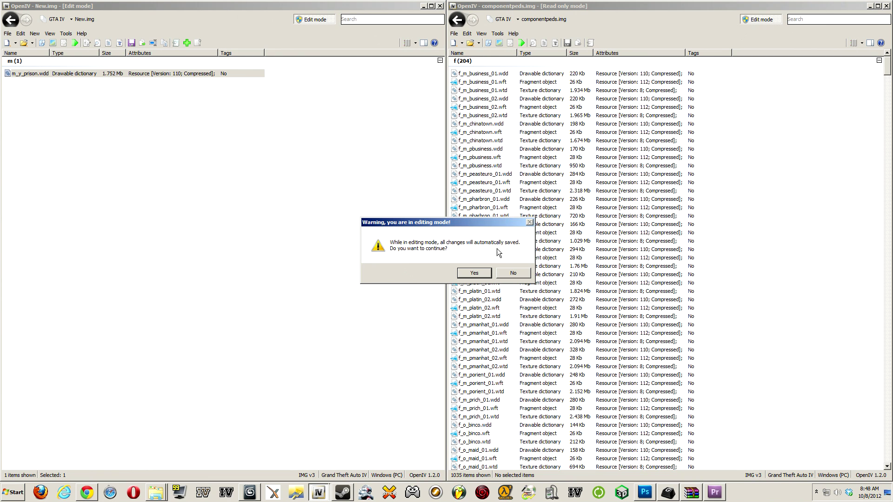
click(473, 272)
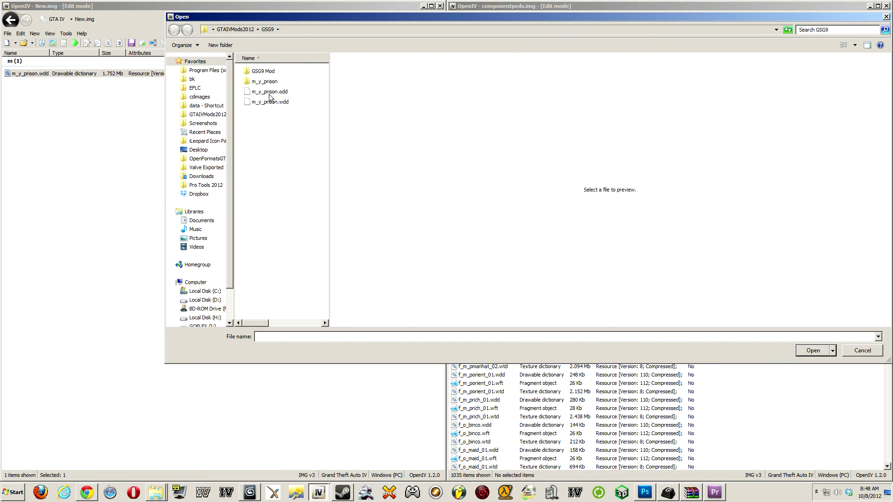
click(862, 351)
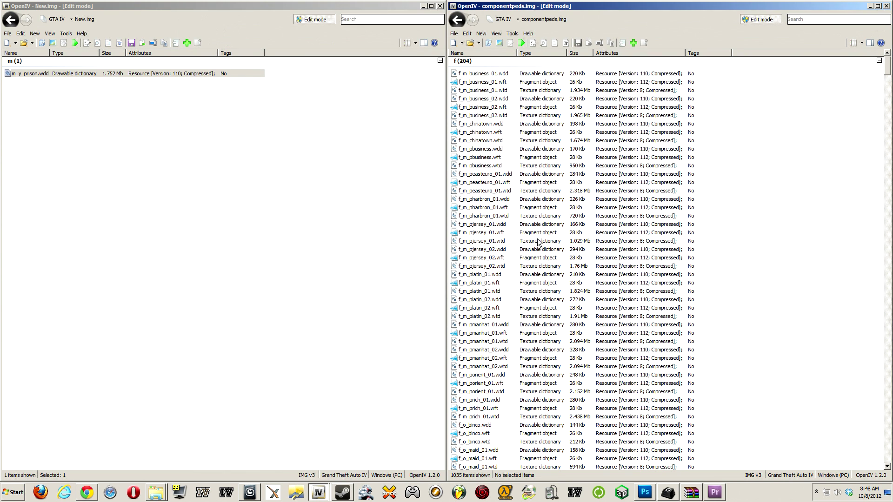
mouse_move(285, 436)
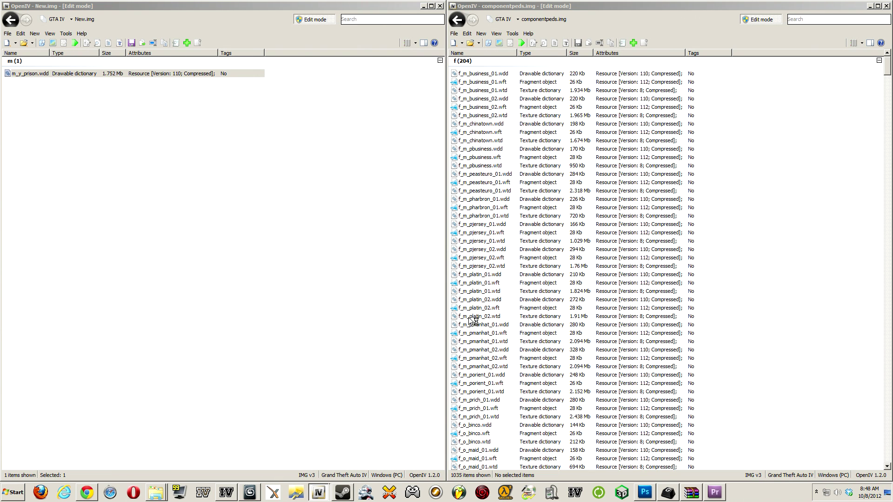
mouse_move(477, 169)
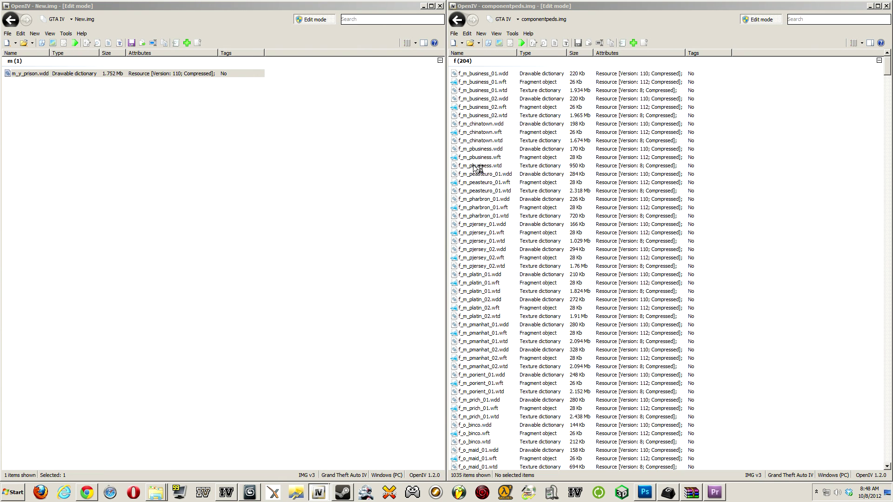
mouse_move(528, 161)
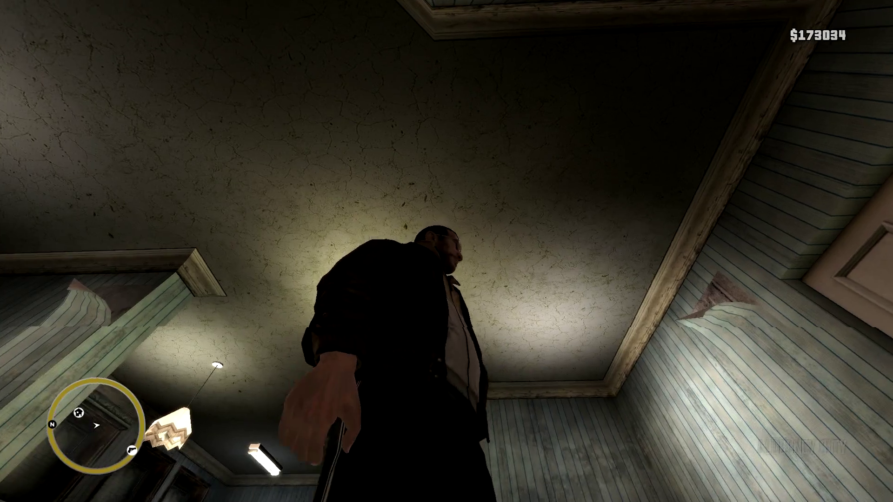
mouse_move(446, 251)
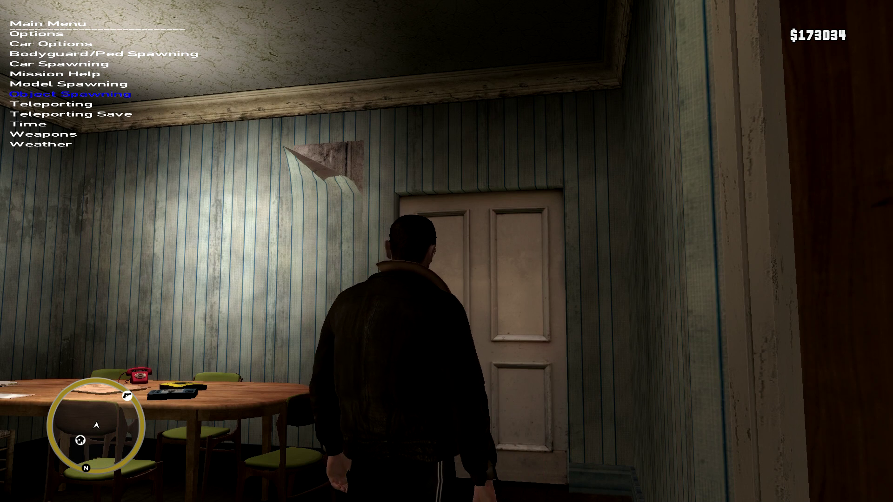
Move through the trainer's Model Spawning menu to spawn the M Y Prison model
key(up)
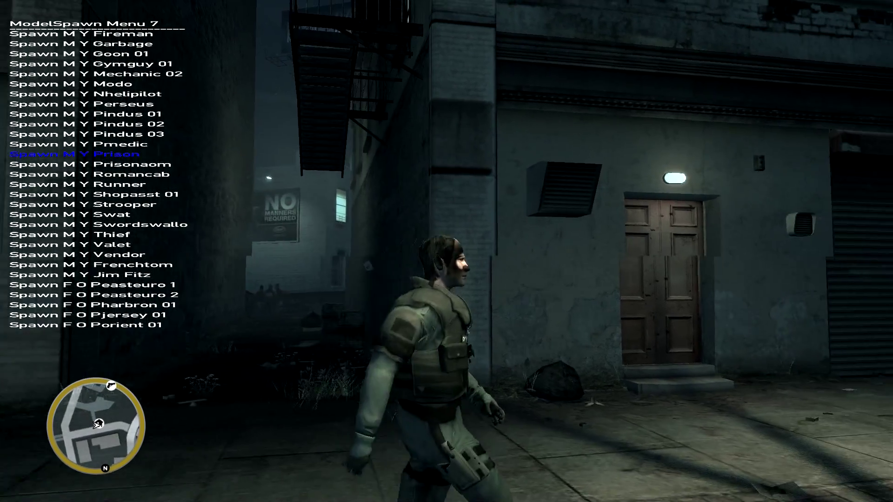
mouse_move(446, 251)
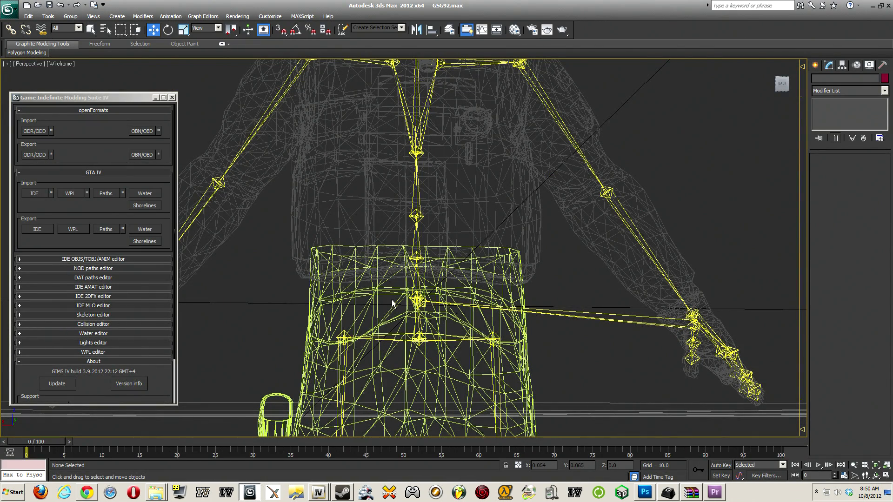
Select the lower-body mesh, edit its Skin envelopes on Char_Pelvis and scroll to the Extra bones
click(419, 301)
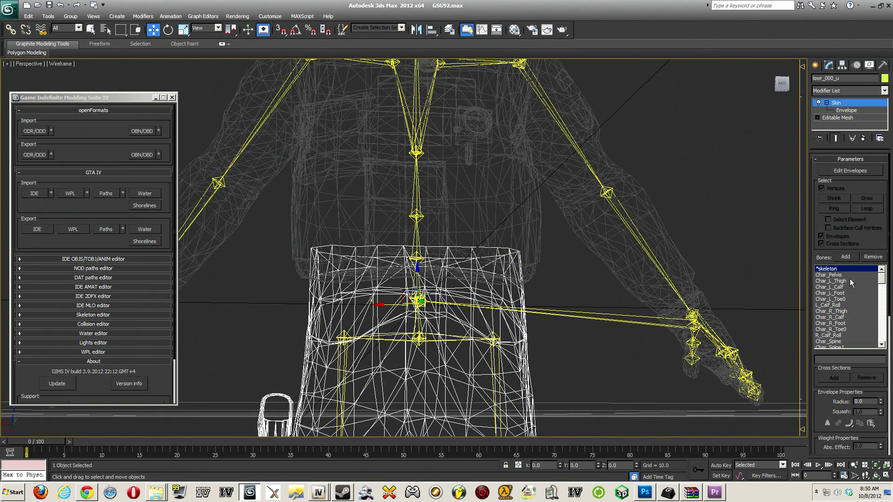
click(831, 274)
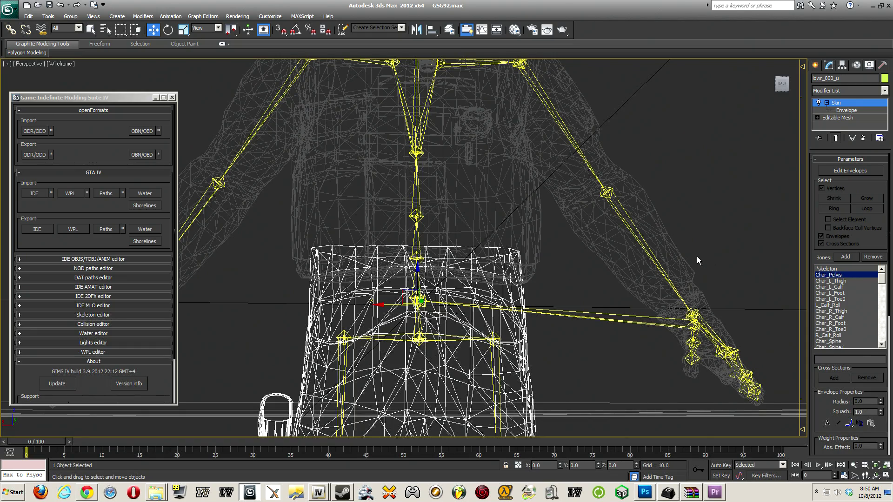
click(846, 110)
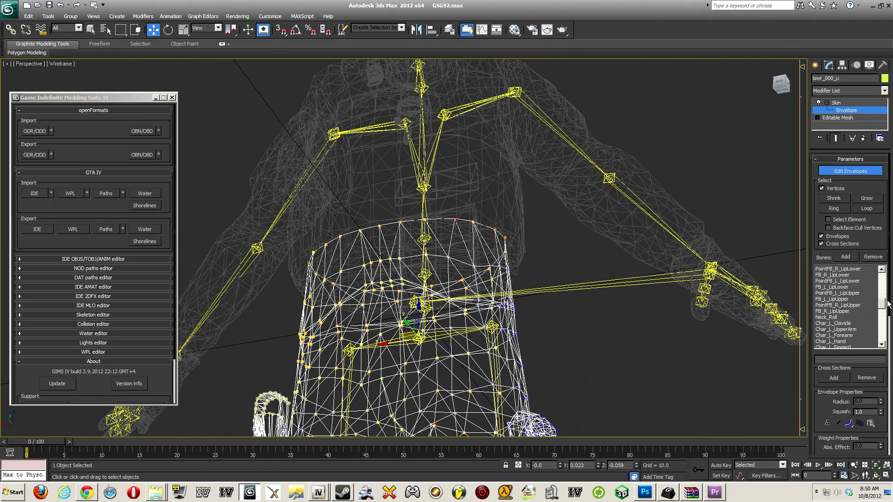
scroll(down, 3)
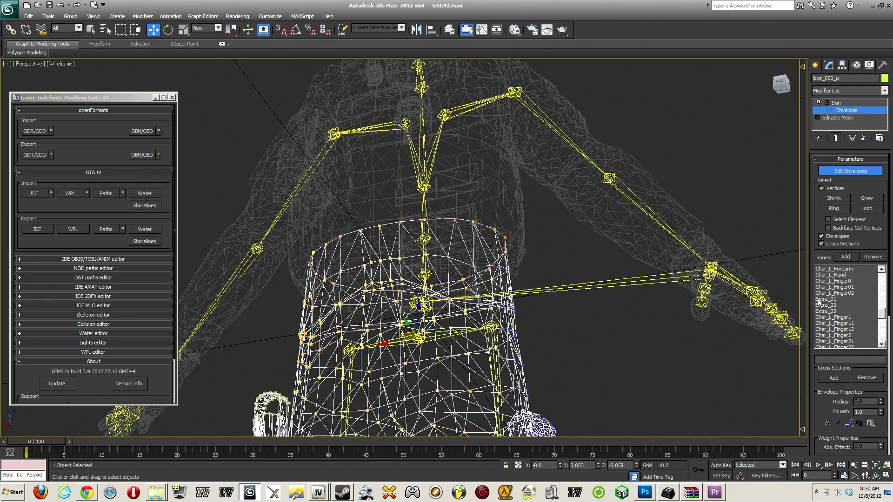
Zero the Extra_01 weights on the lower-body vertices, then make Extra_03 the active bone
click(827, 299)
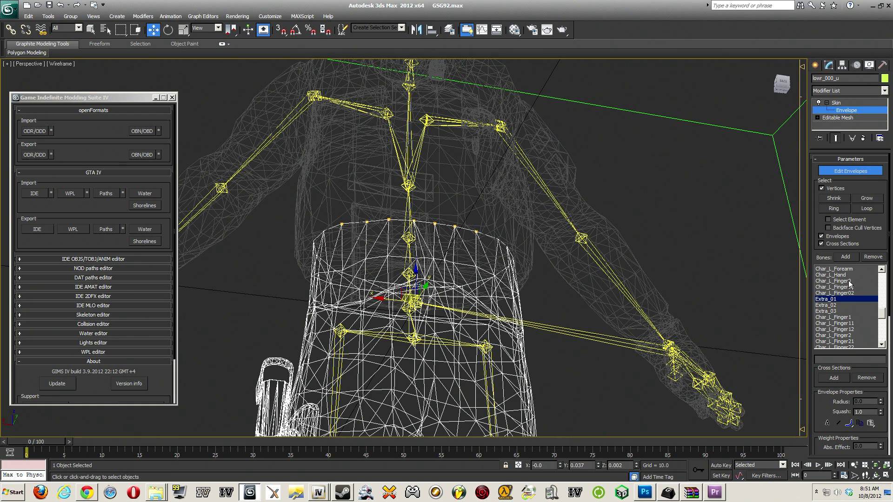
mouse_move(792, 281)
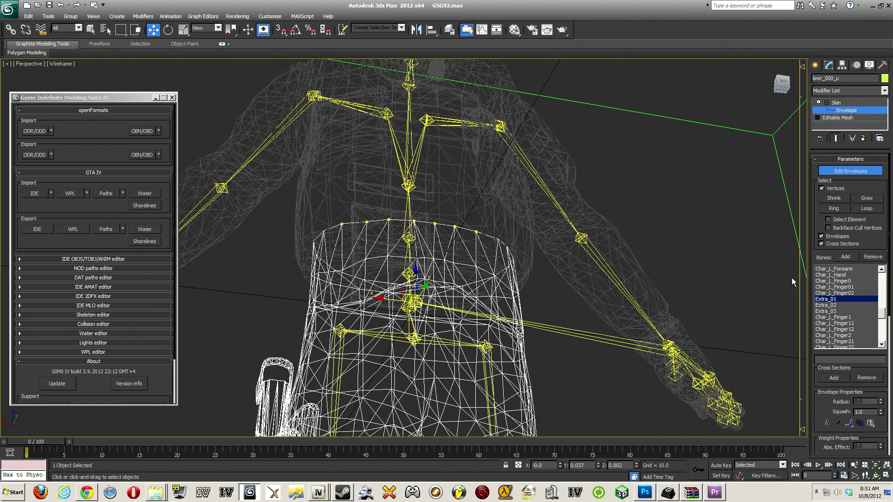
mouse_move(640, 274)
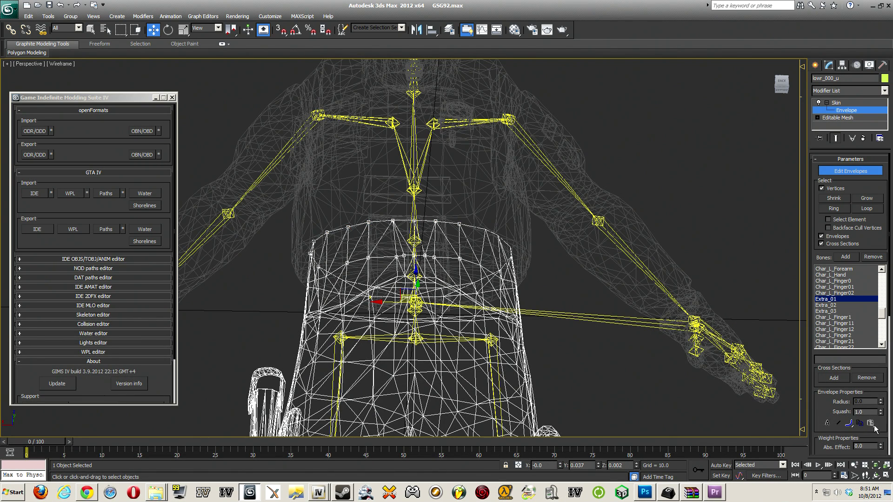
click(832, 305)
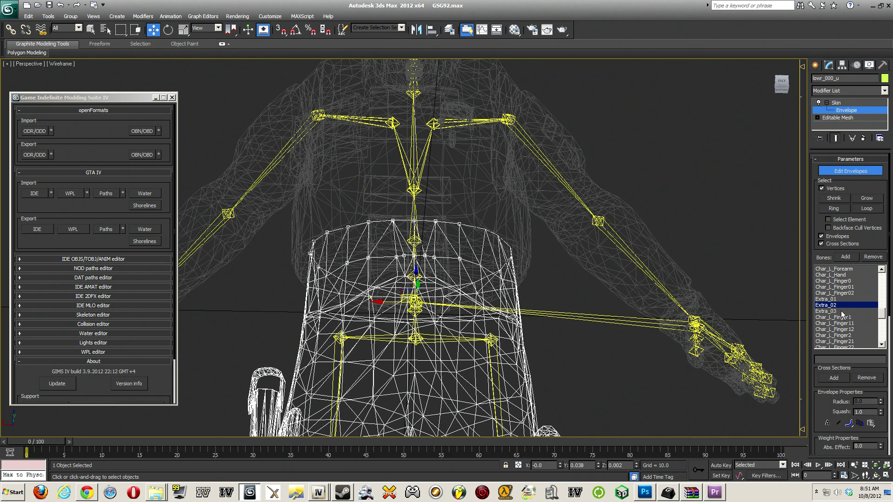
click(833, 310)
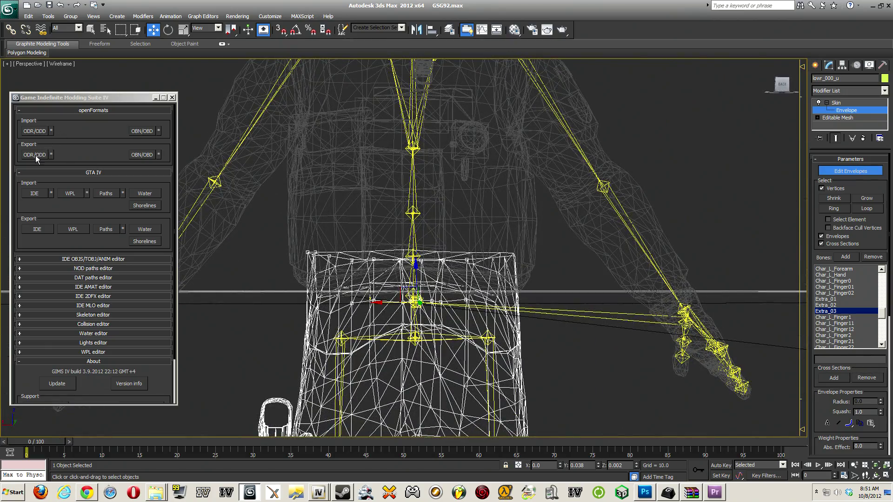
Export m_y_prison as openFormats ODD into the GSG9 folder via GIMS IV
click(35, 155)
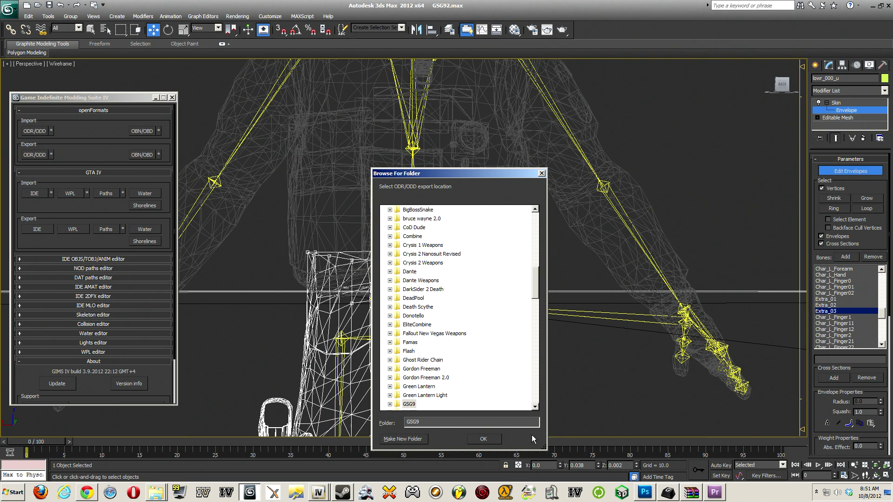
click(482, 439)
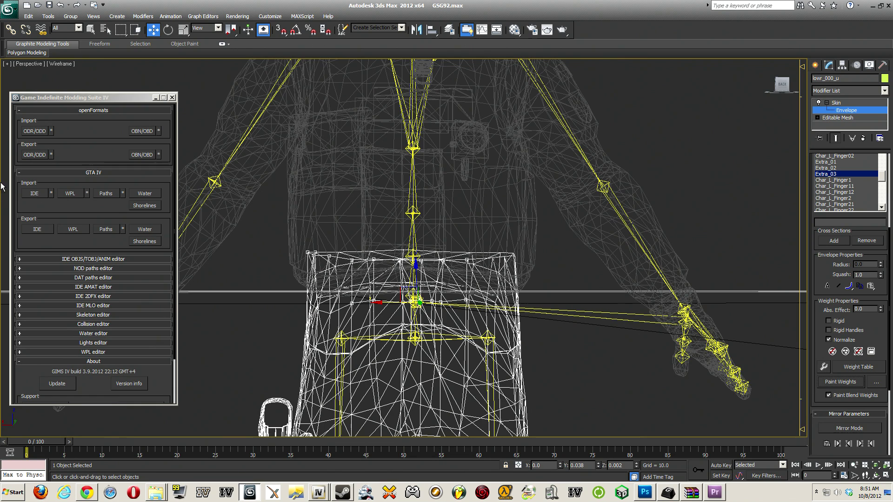
click(34, 153)
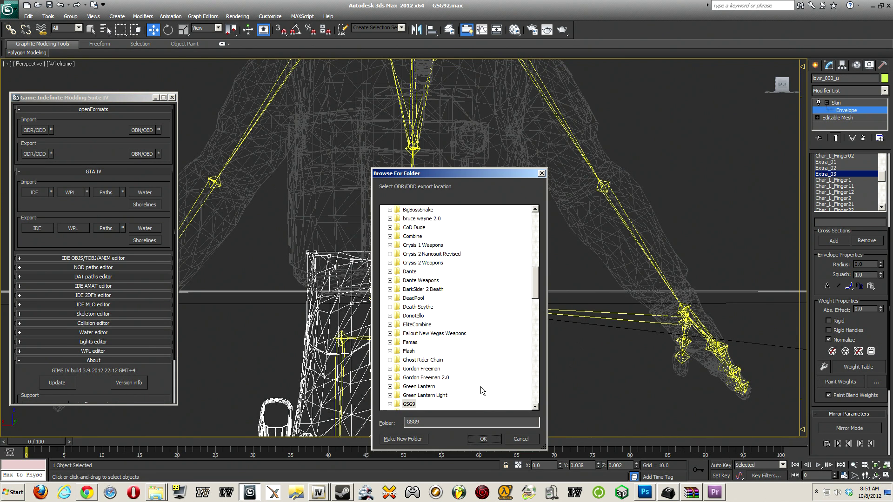
click(397, 403)
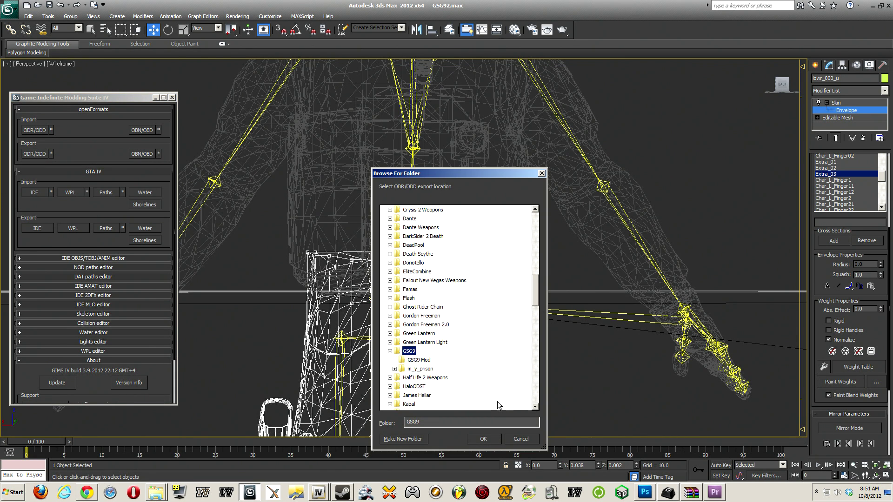
click(481, 438)
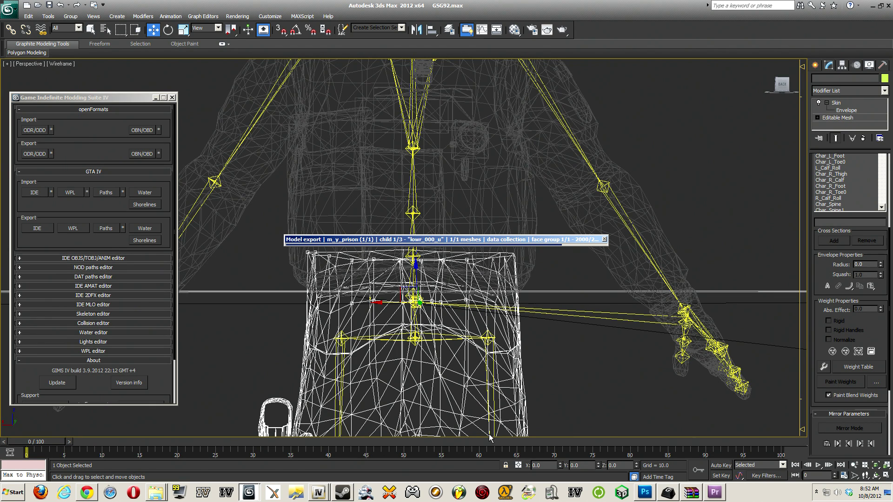
Let the GIMS IV export run through the lower_000_u and head_000_r child meshes
click(833, 102)
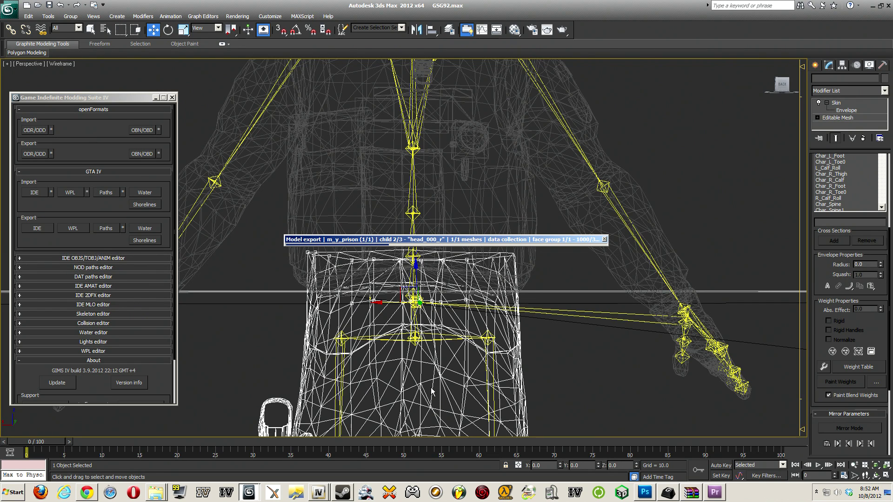
mouse_move(430, 388)
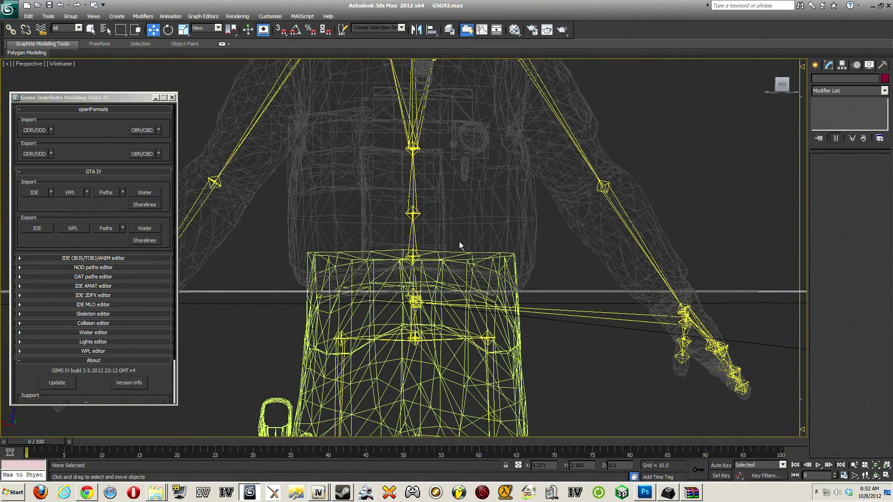
Bring Photoshop's Dead Space 3 banner forward, then minimise it back to 3ds Max and WinRAR
click(643, 492)
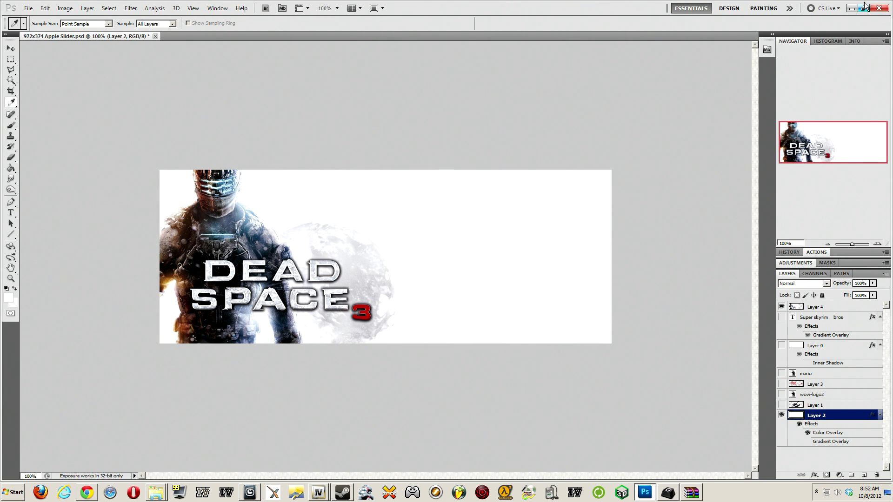
click(884, 7)
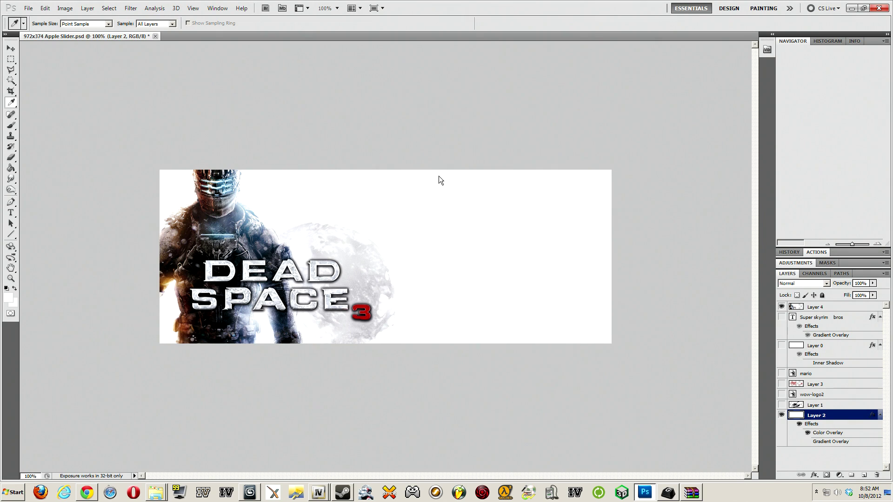
click(691, 492)
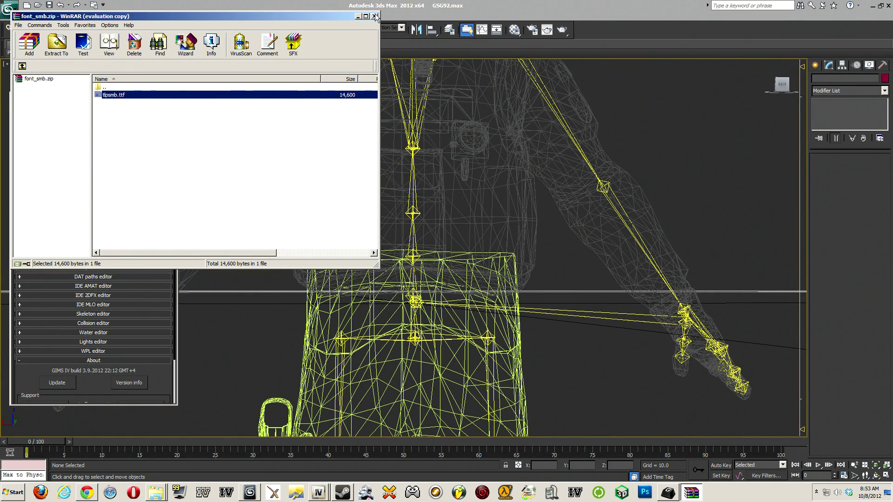
Close WinRAR, select the old m_y_prison.wdd in New.img and start an openFormats import
click(375, 16)
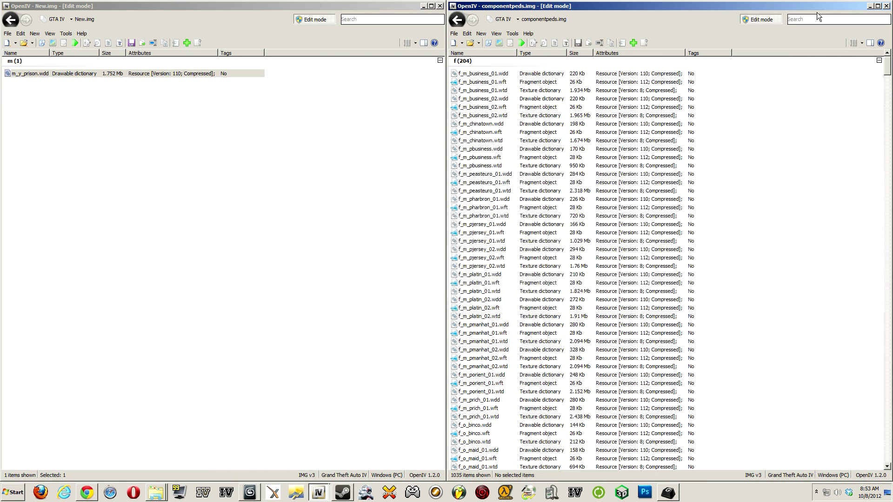
click(131, 72)
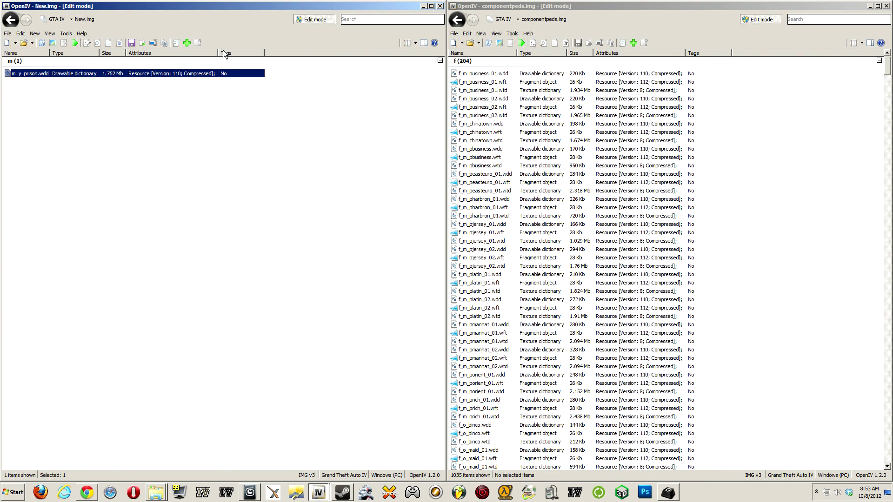
click(34, 34)
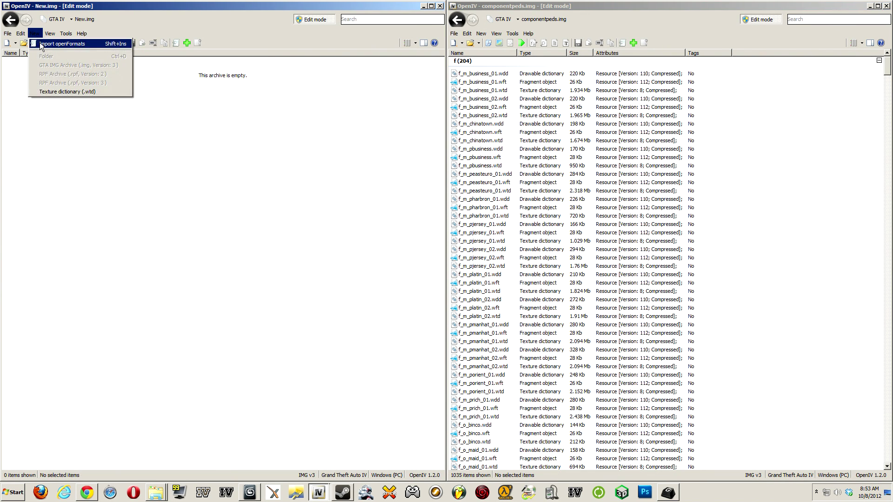
click(64, 44)
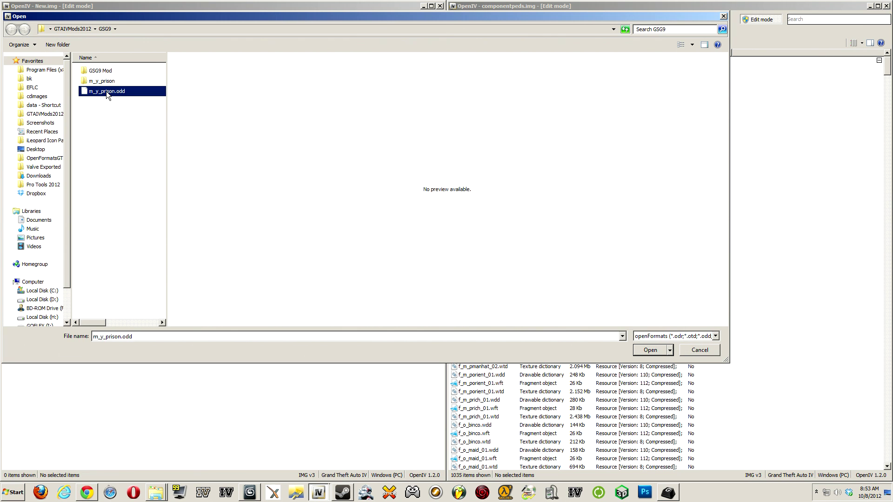
Import m_y_prison.odd as the new m_y_prison.wdd drawable dictionary and finish
click(649, 350)
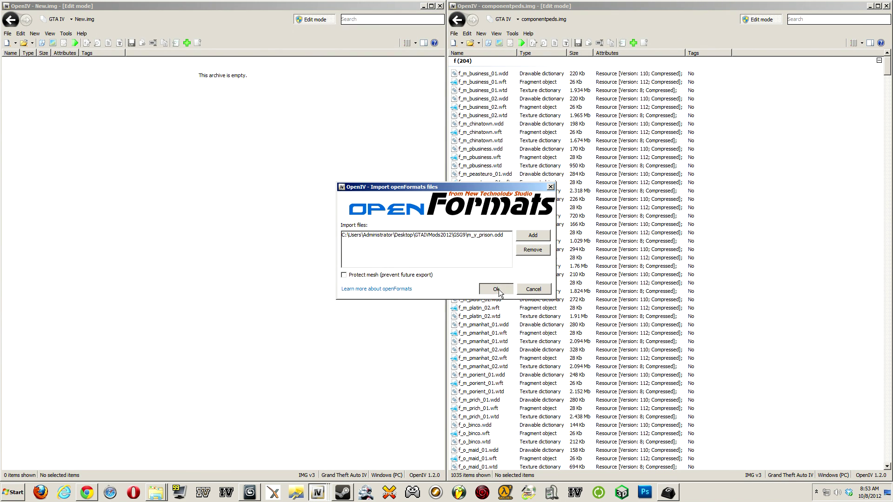
click(494, 290)
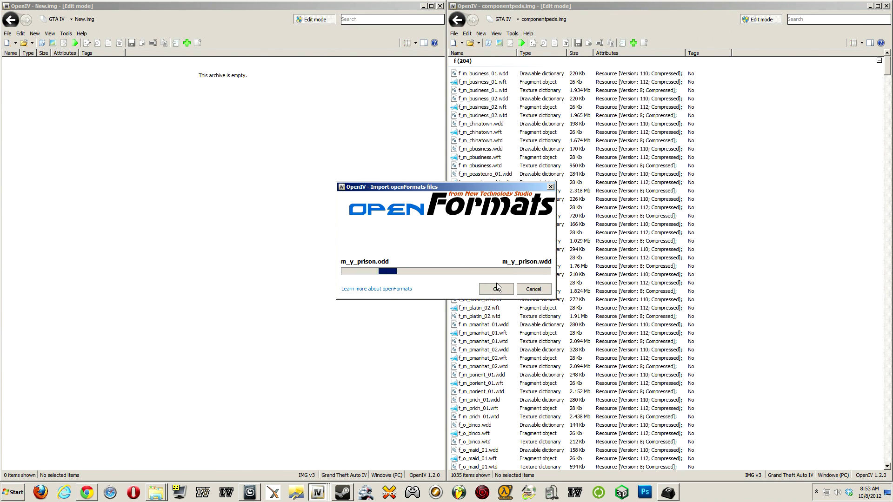
mouse_move(456, 227)
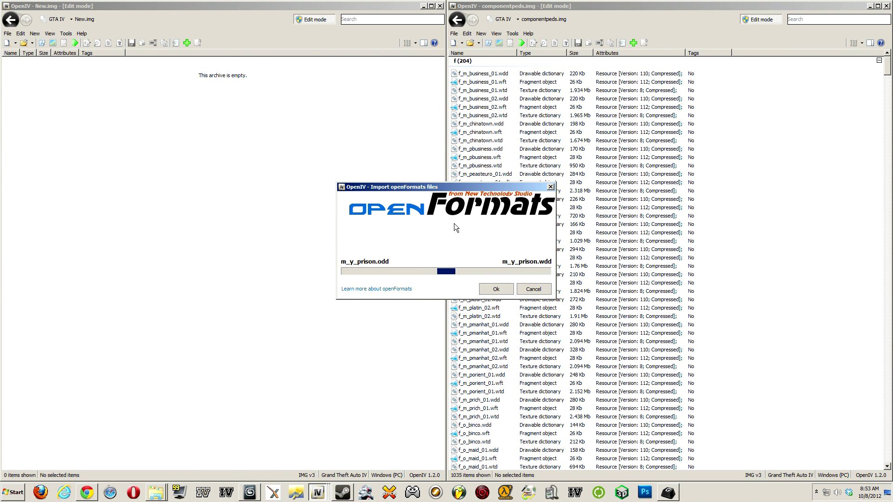
click(494, 289)
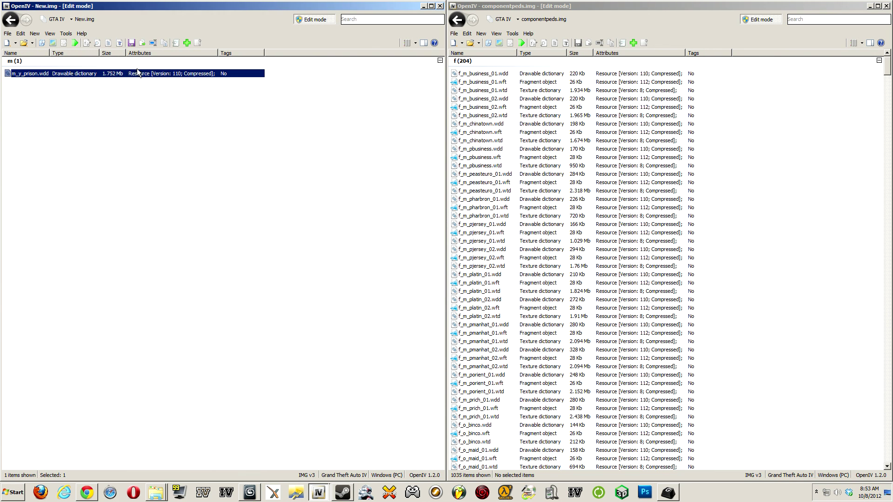
mouse_move(134, 99)
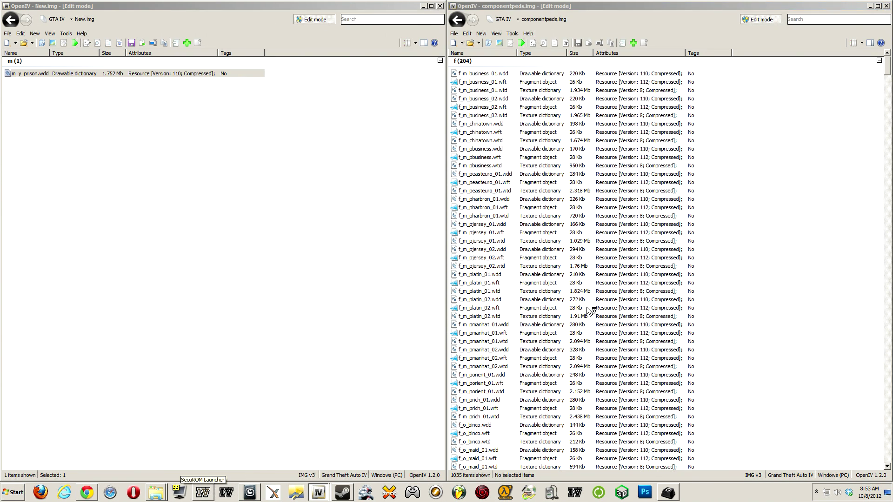
mouse_move(491, 185)
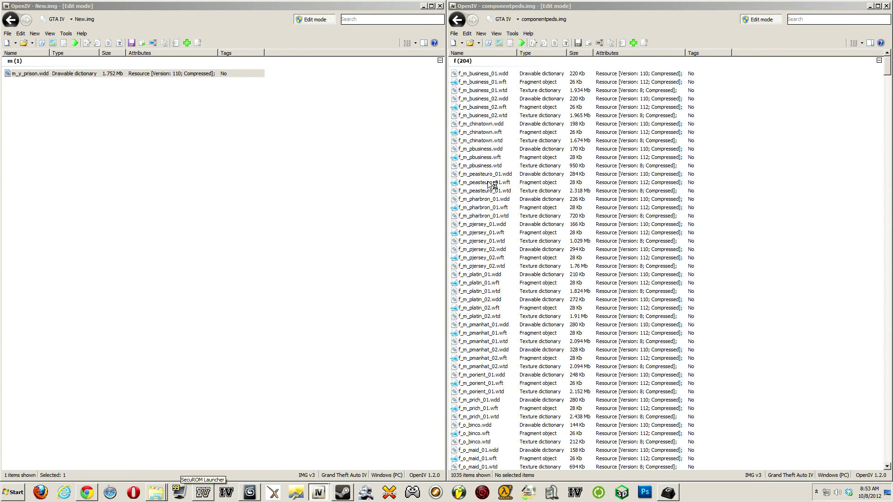
mouse_move(469, 309)
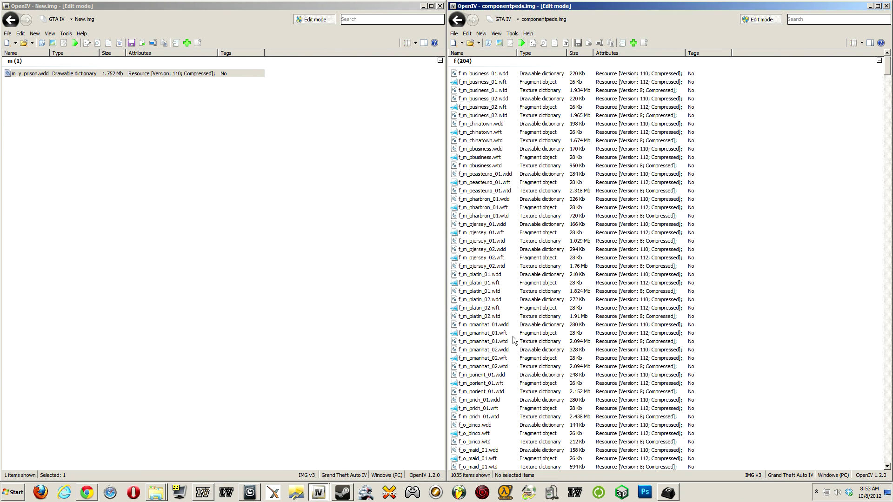
mouse_move(504, 336)
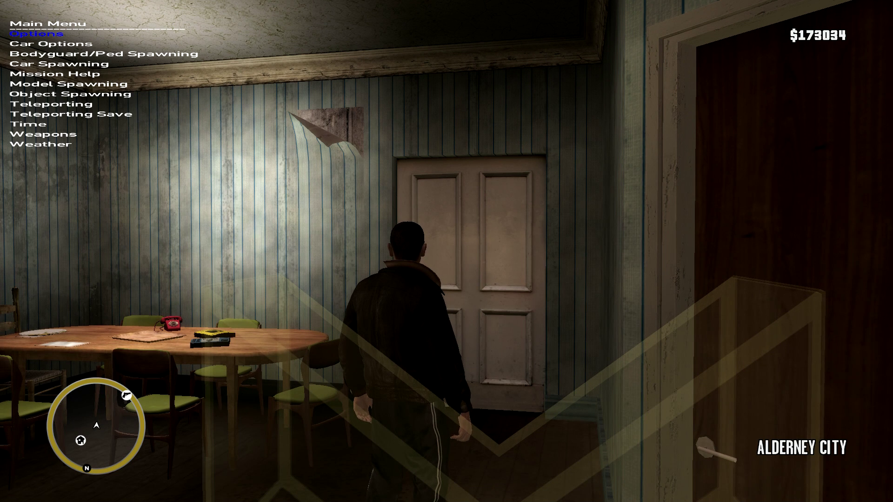
Spawn M Y Prison from the trainer menu, inspect the GSG9 POLIZEI model, then leave the game
key(down)
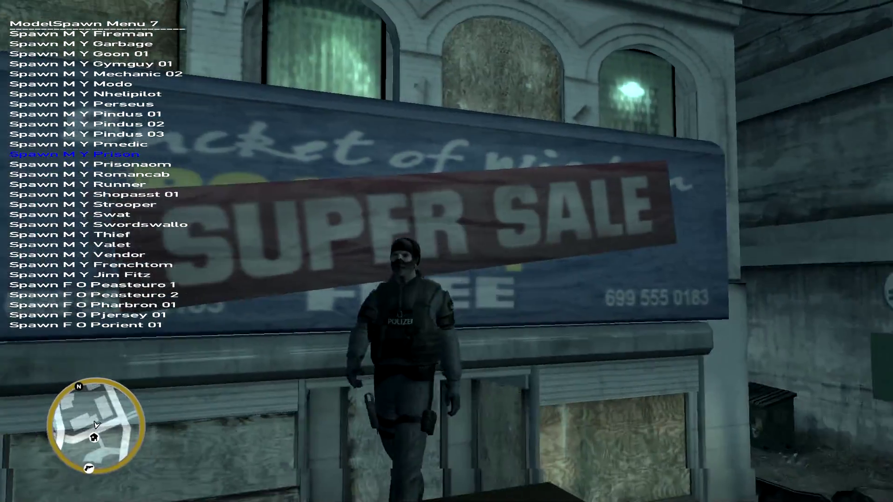
mouse_move(447, 251)
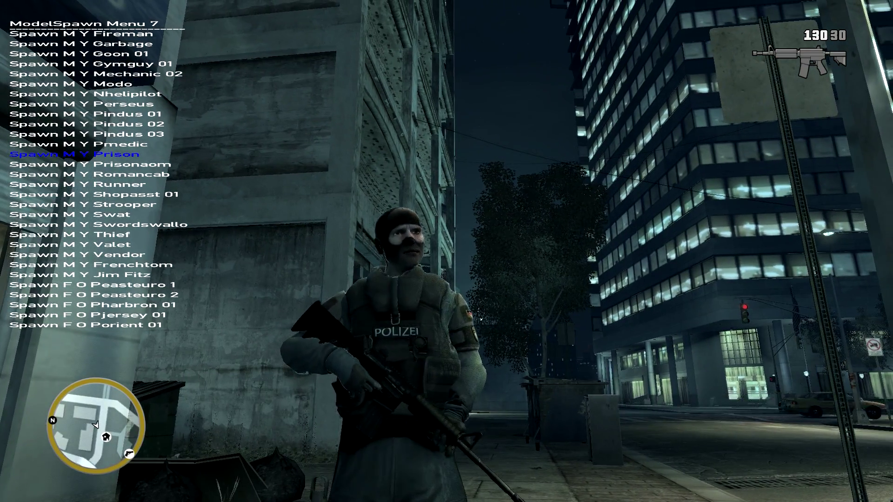
mouse_move(446, 251)
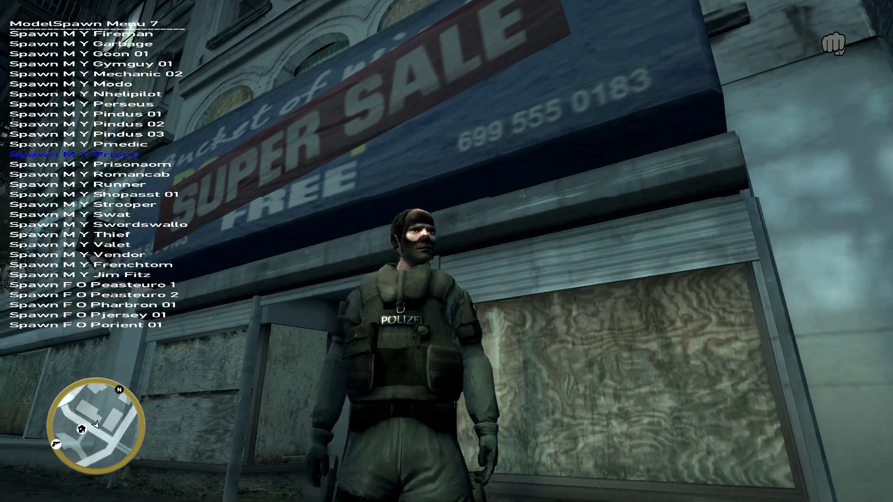
mouse_move(446, 251)
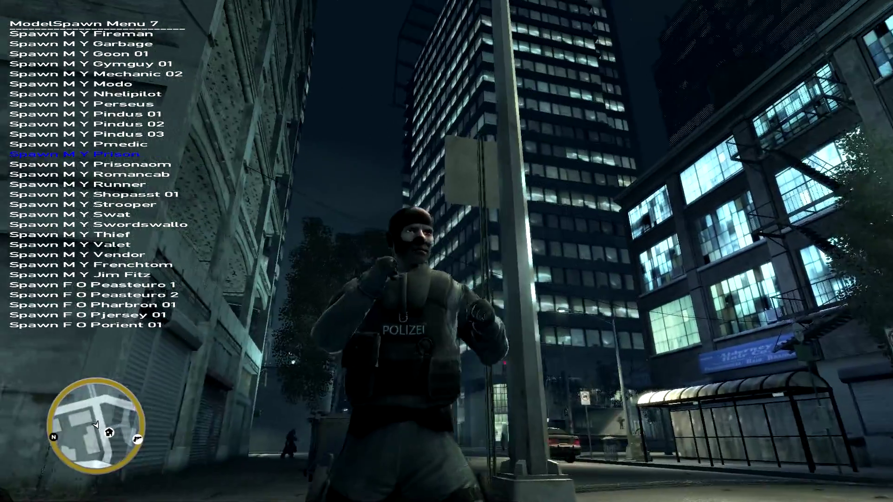
mouse_move(447, 251)
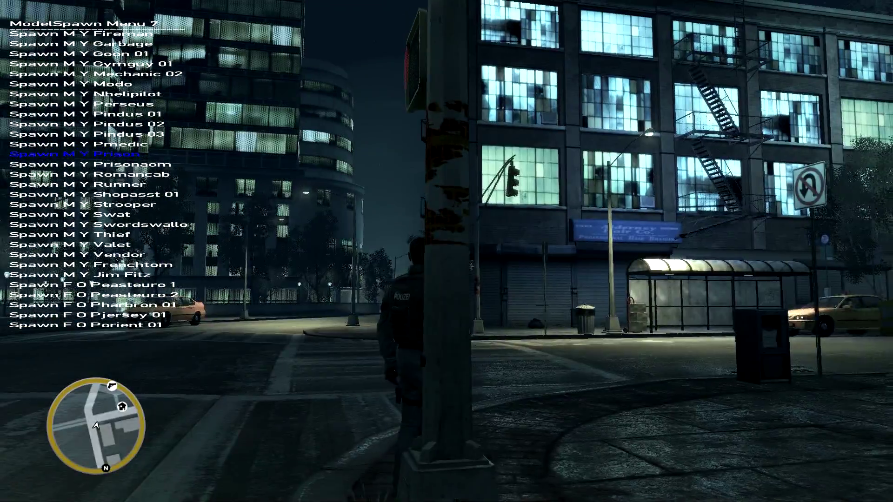
mouse_move(446, 251)
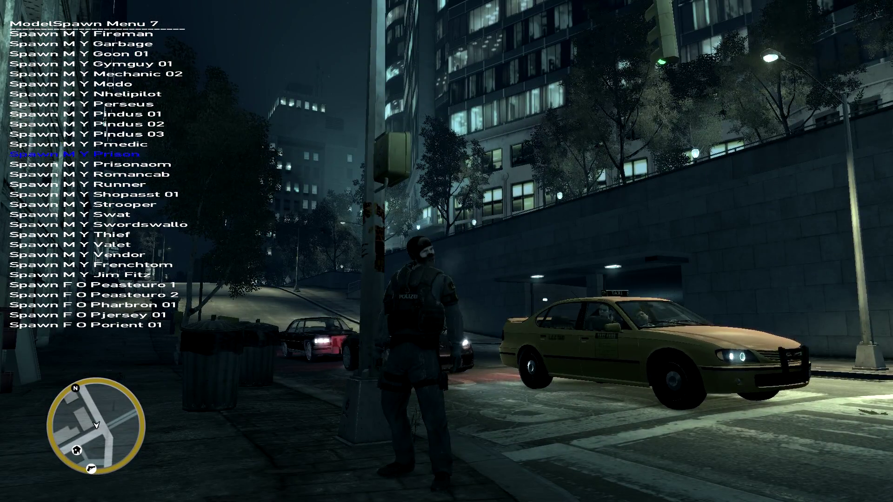
key(Escape)
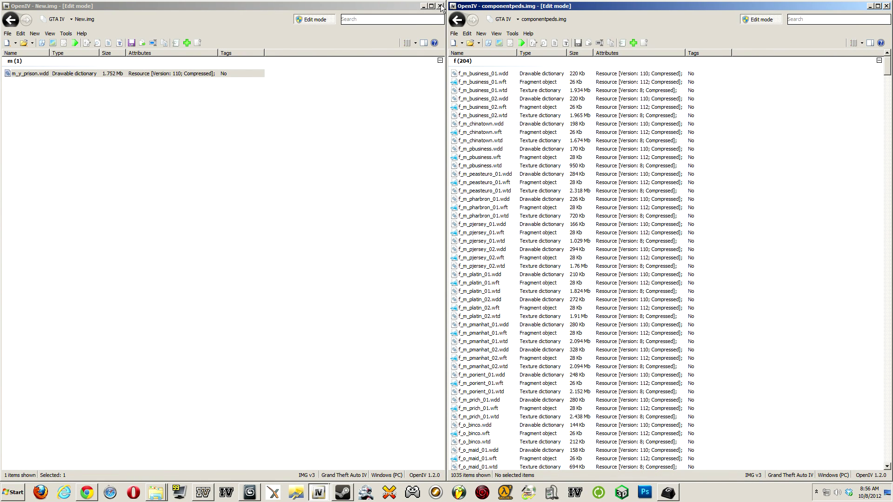
Close the OpenIV archive windows and the Steam library, leaving an empty desktop
click(440, 5)
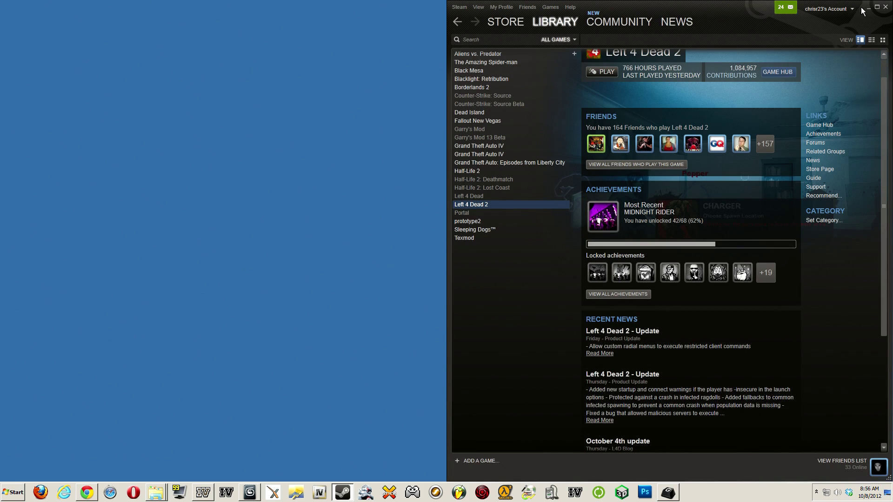
click(887, 7)
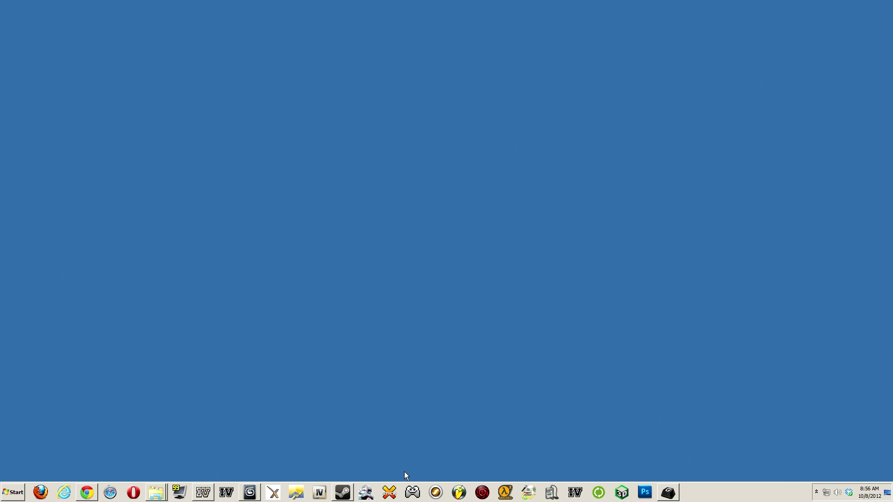
mouse_move(461, 451)
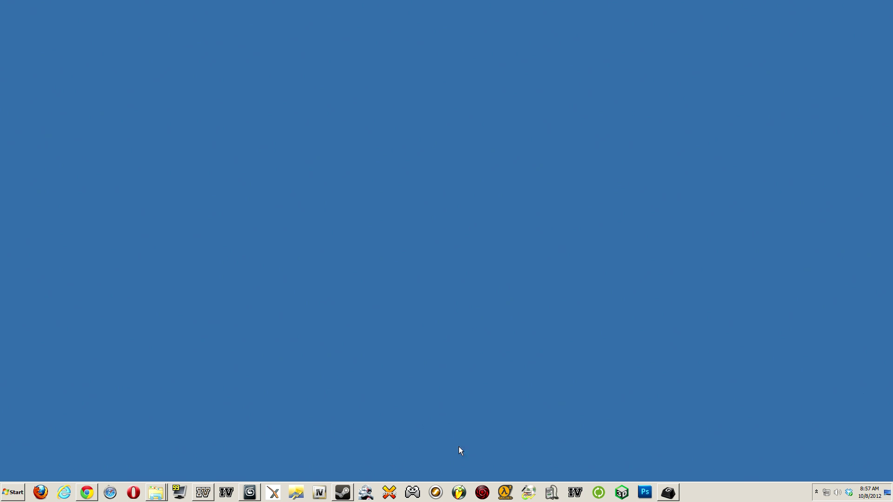
mouse_move(448, 484)
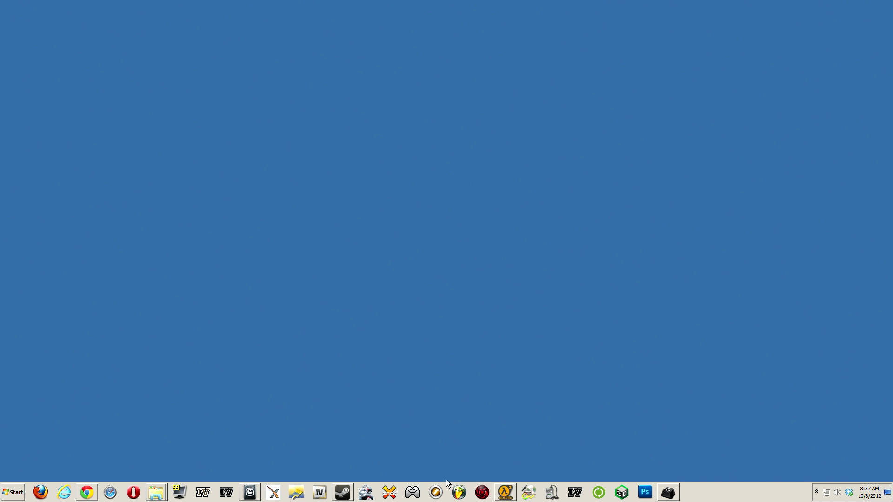
mouse_move(503, 491)
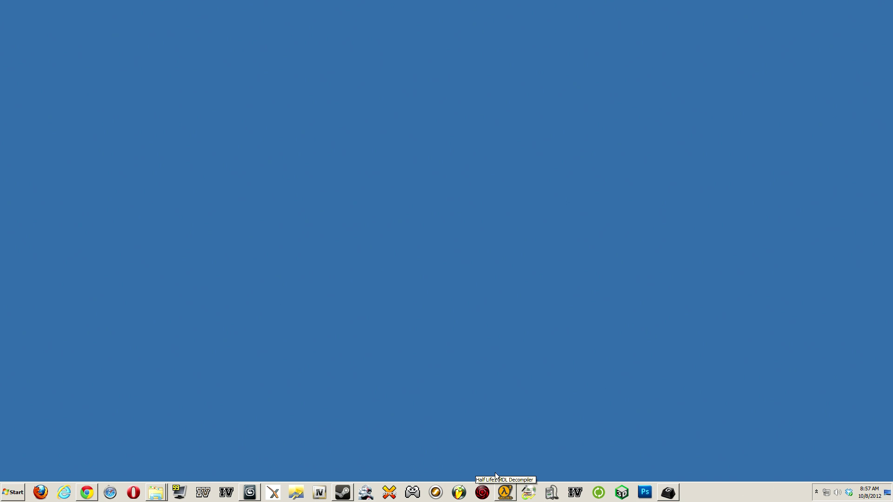
mouse_move(497, 476)
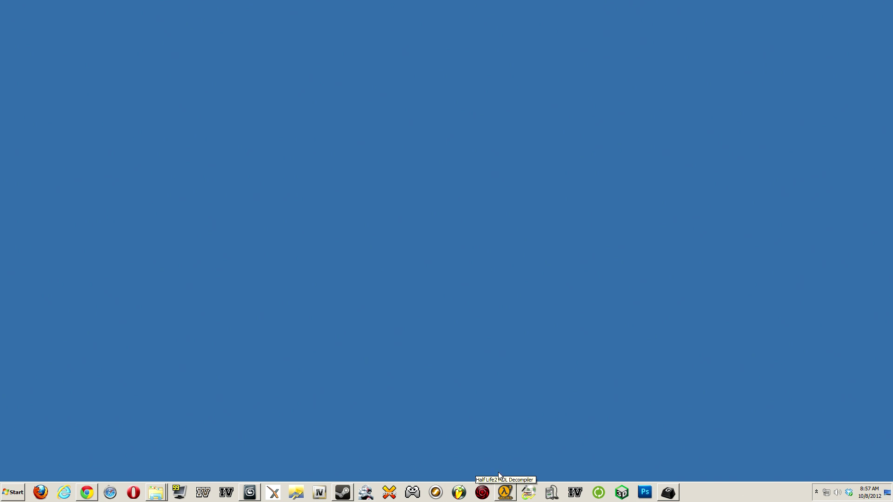
mouse_move(493, 483)
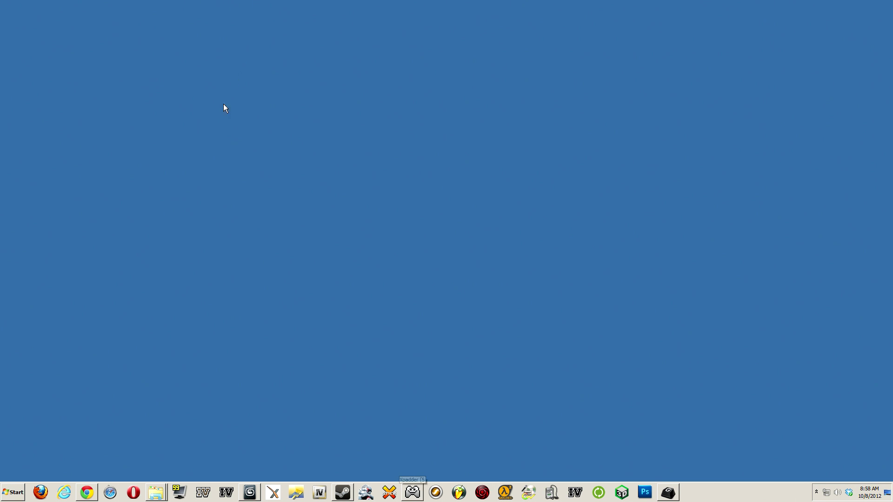
mouse_move(327, 384)
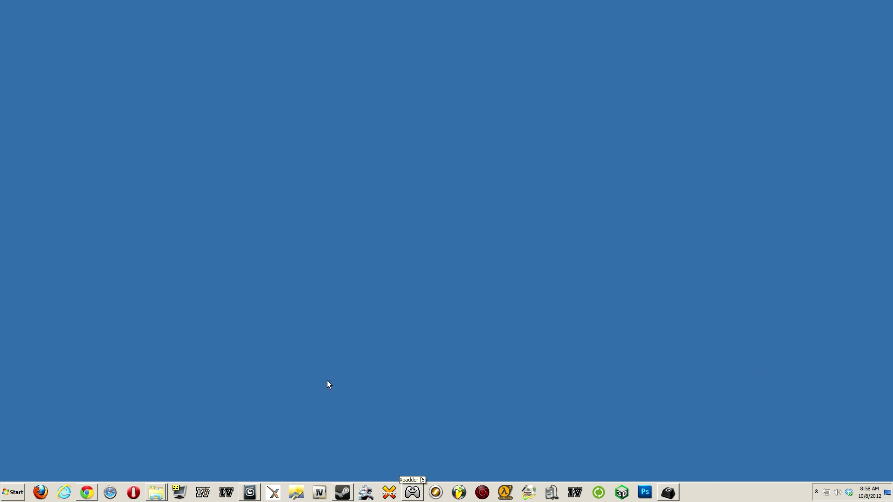
mouse_move(108, 413)
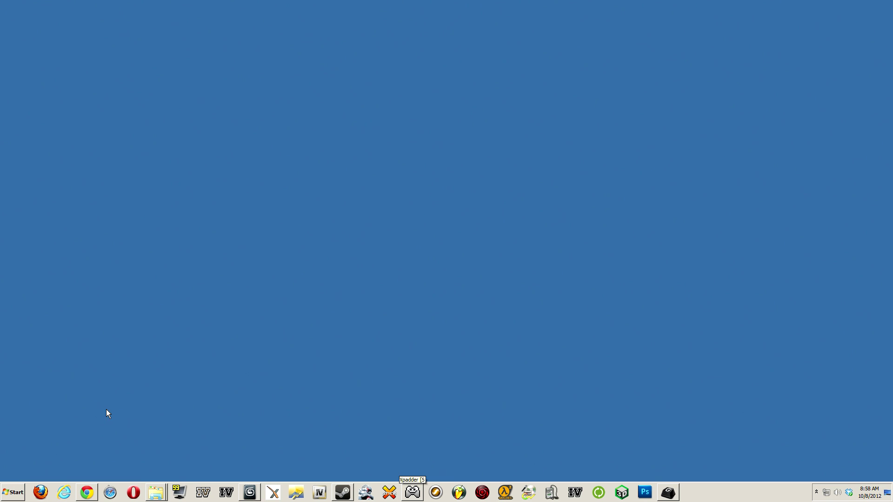